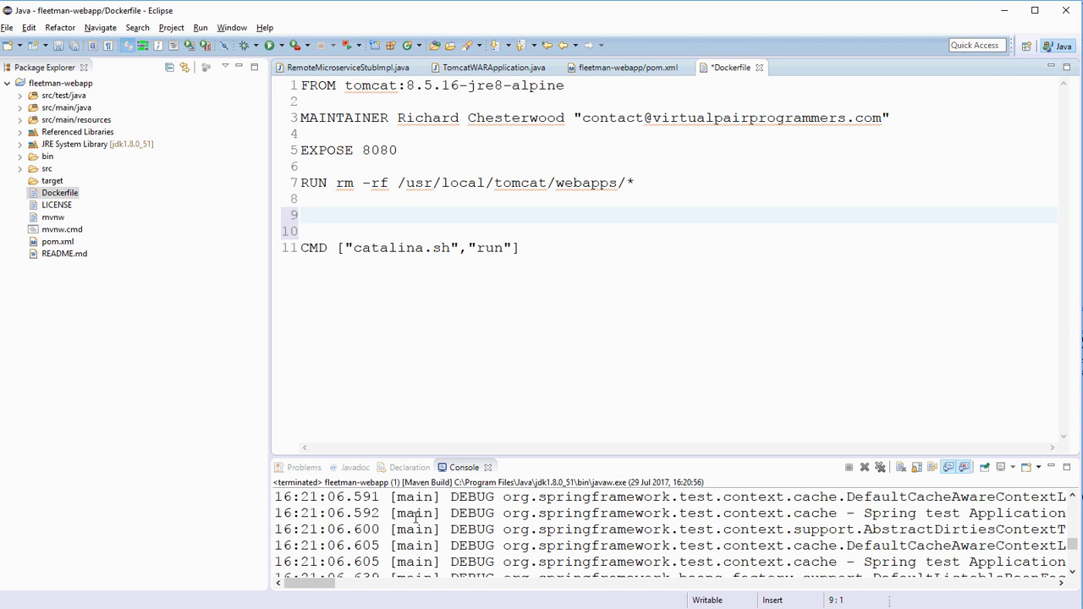
Write the COPY source path ./target/fleetman-webapp-0.0.1-SNAPSHOT.war on line 9 of the Dockerfile
text(COPY)
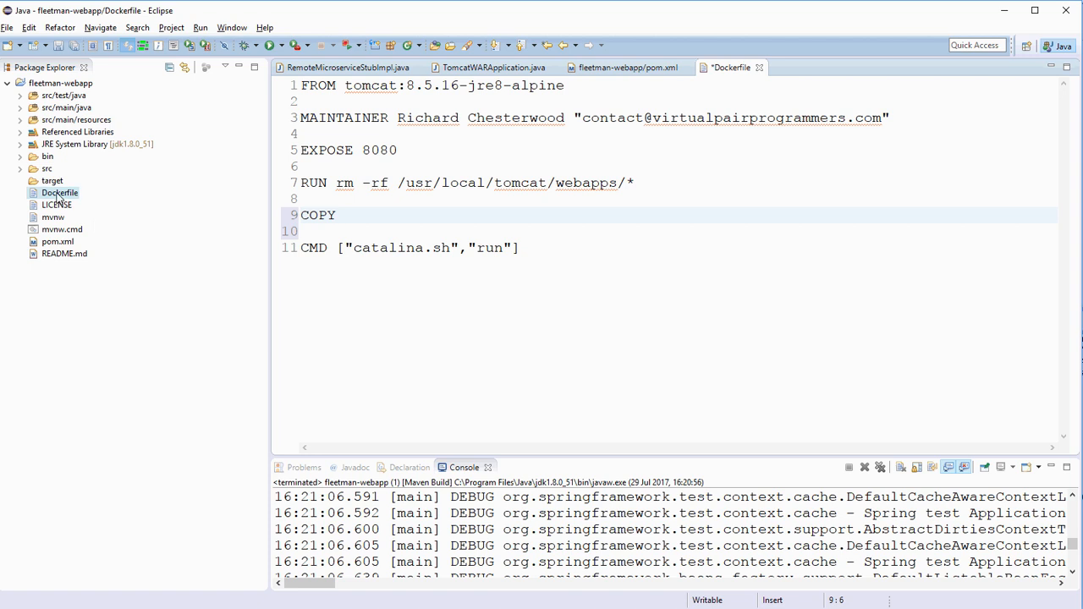
click(349, 215)
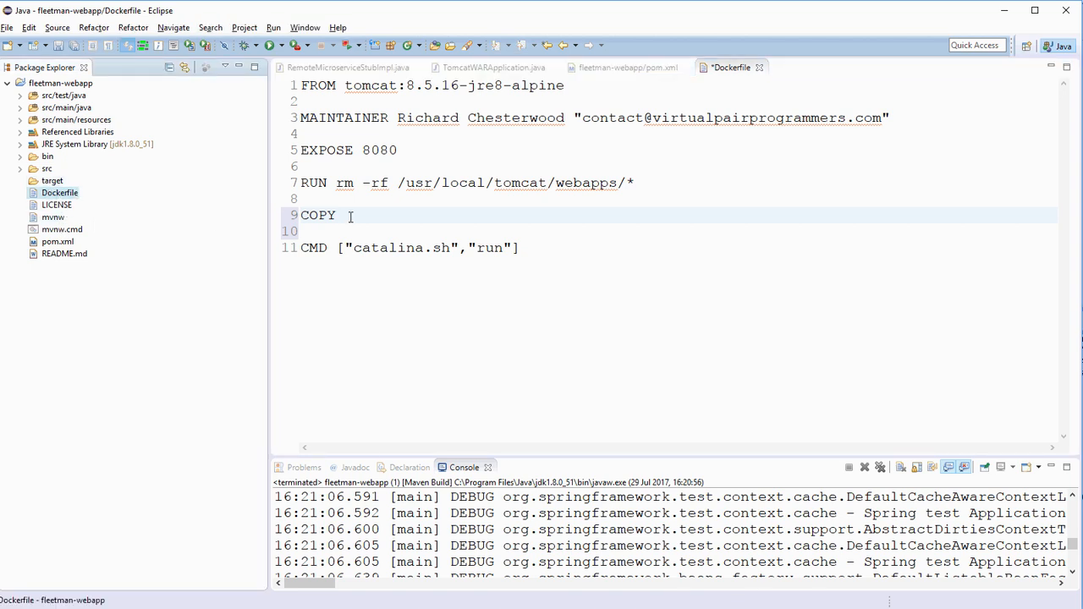
text(./tar)
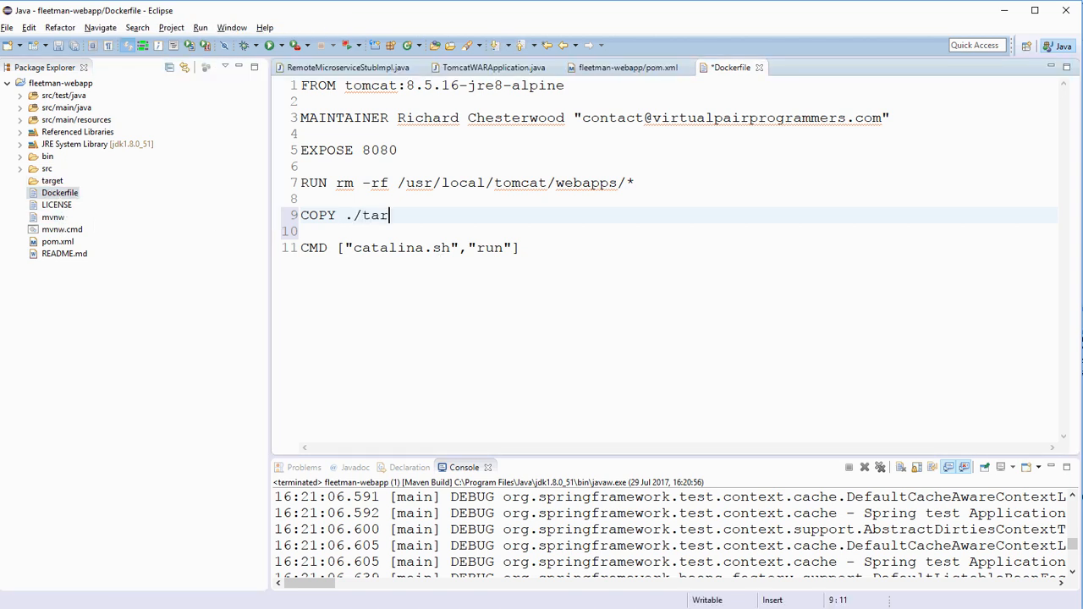
text(get/)
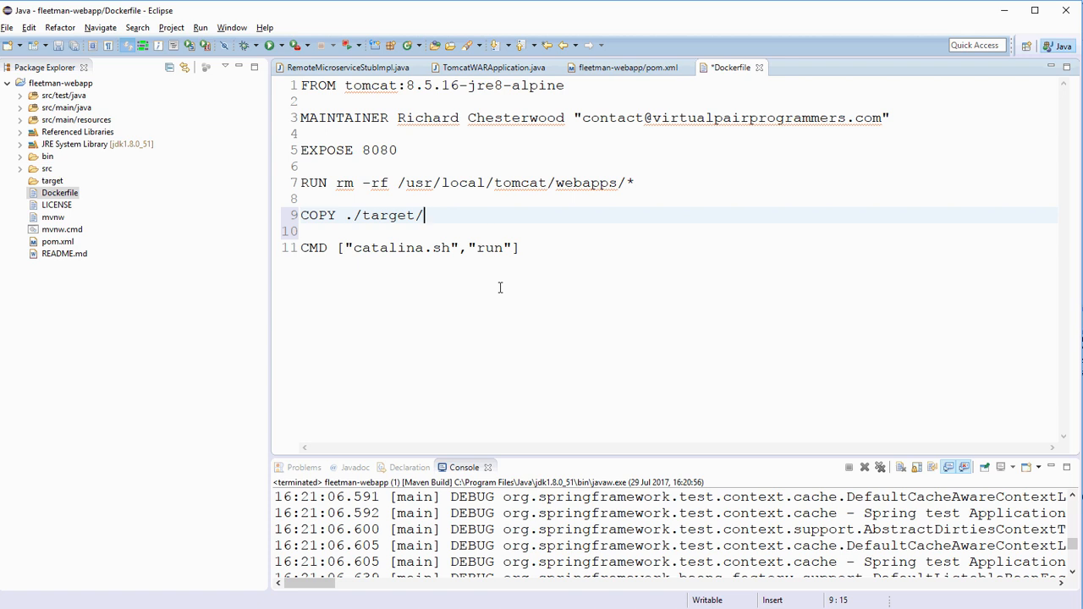
text(fleetman-webapp)
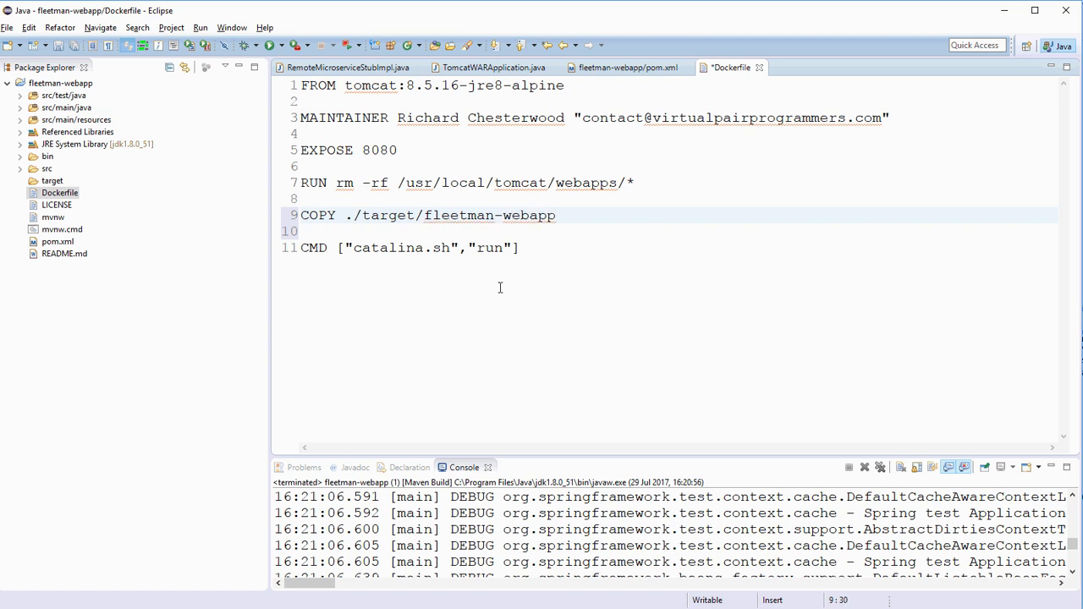
text(-99)
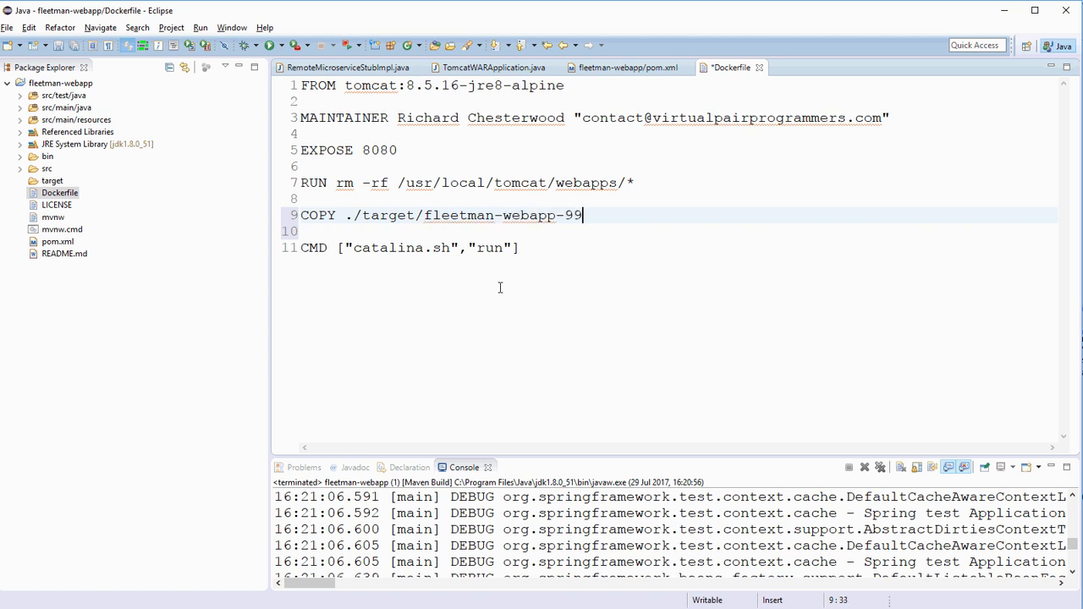
text(0.0.)
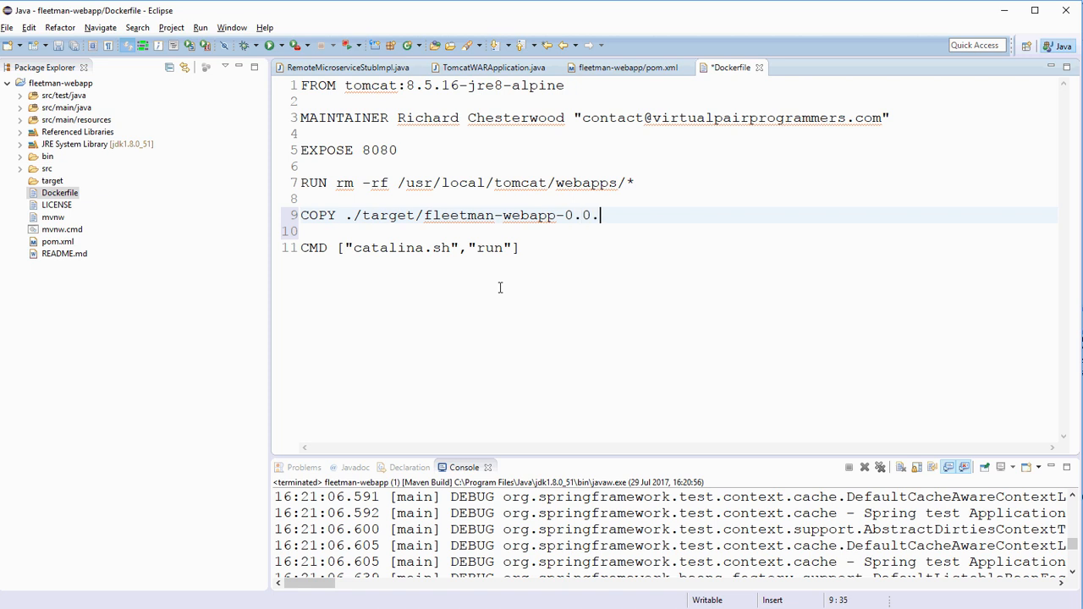
text(1)
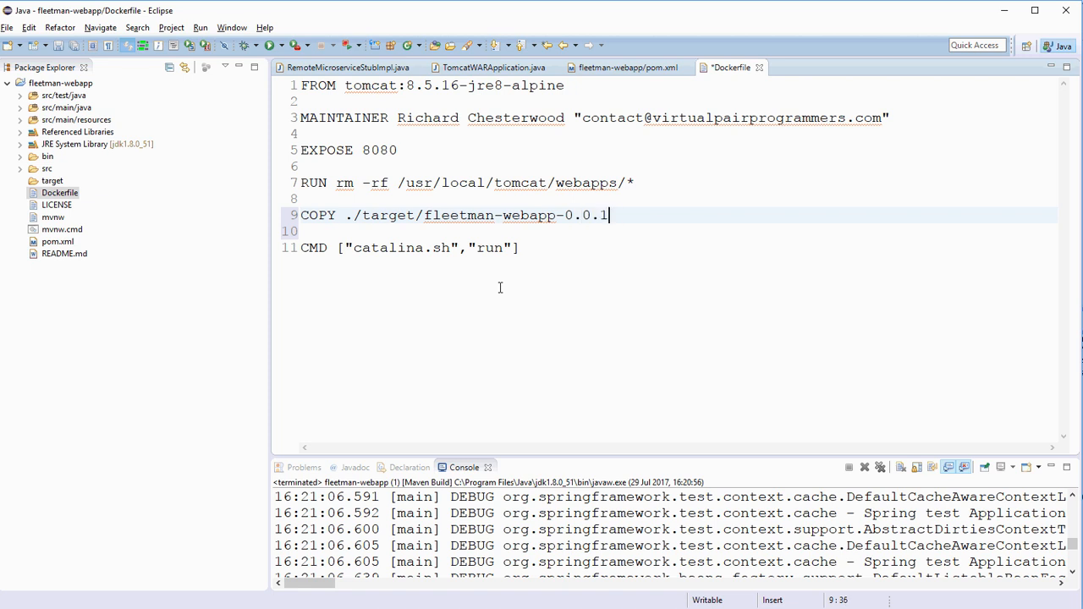
text(-)
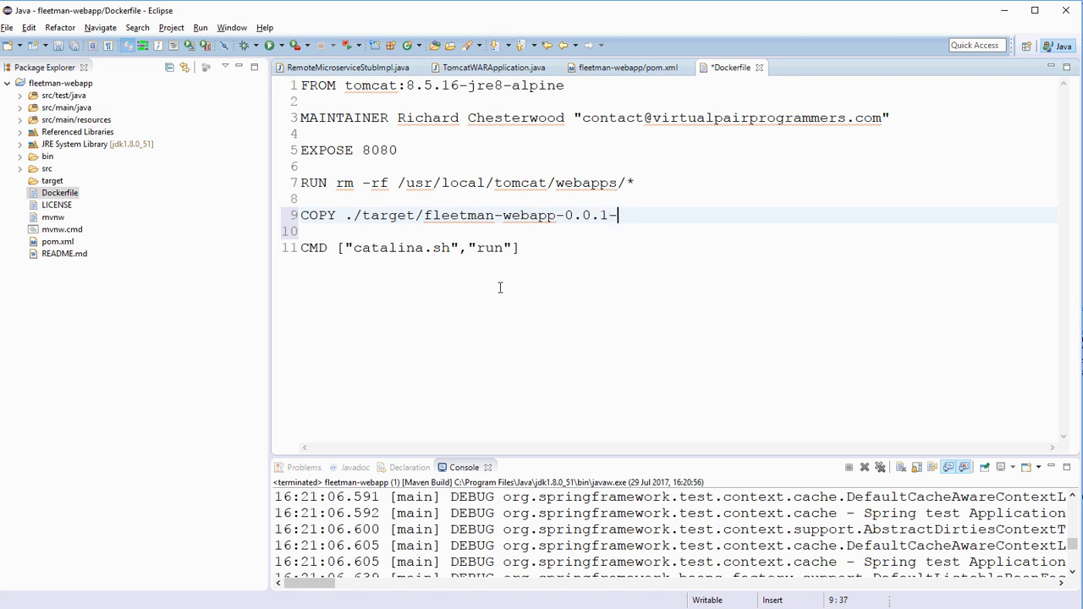
text(SNAPSHOYT)
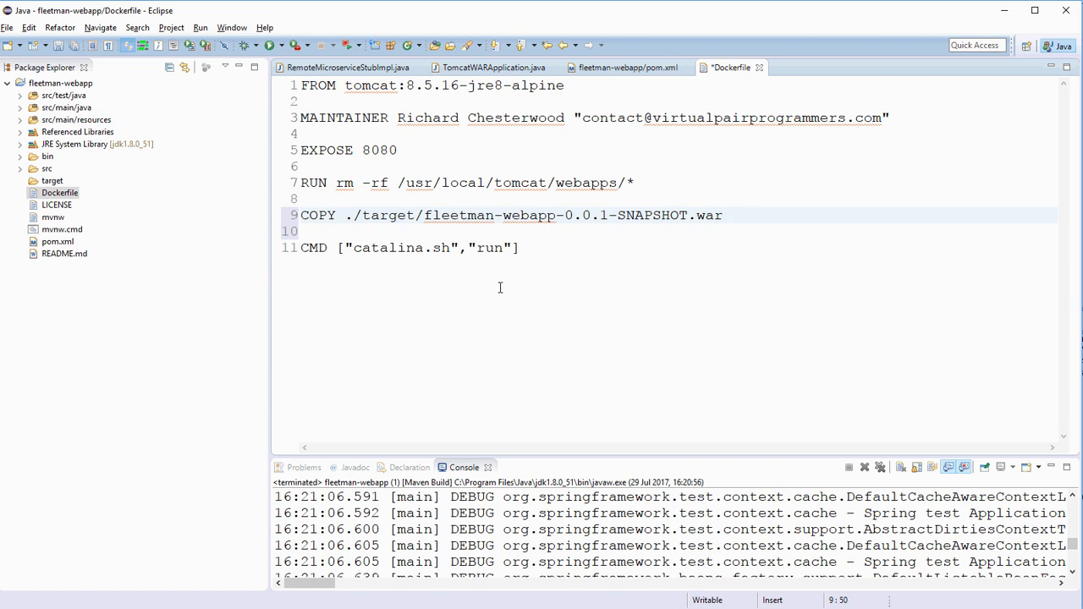
Complete the COPY destination /usr/local/tomcat/webapps/ROOT.war and save the Dockerfile
text(/)
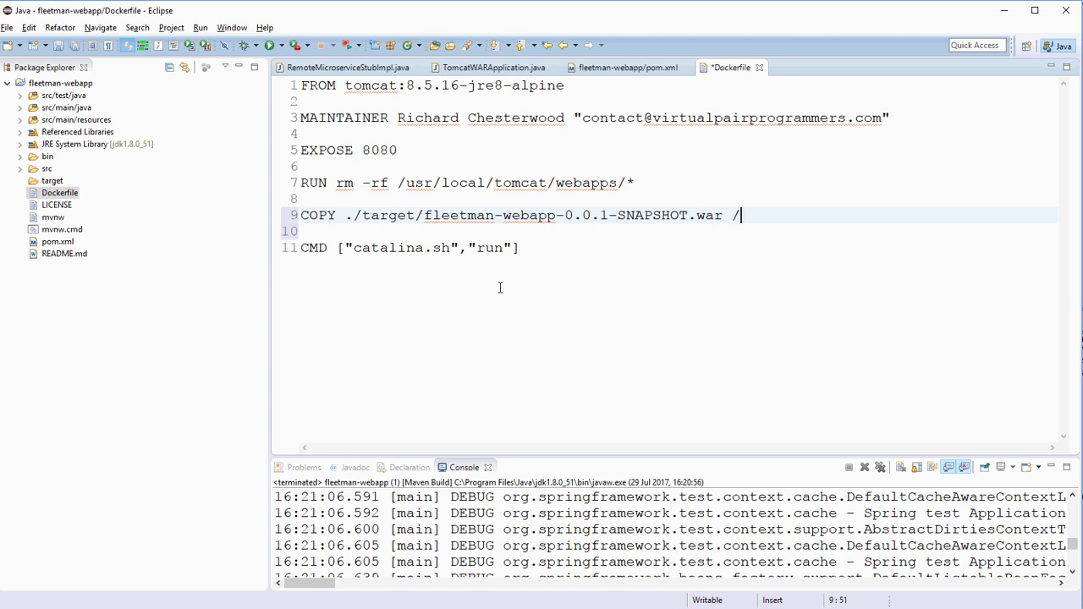
text(usr/local/tomcat)
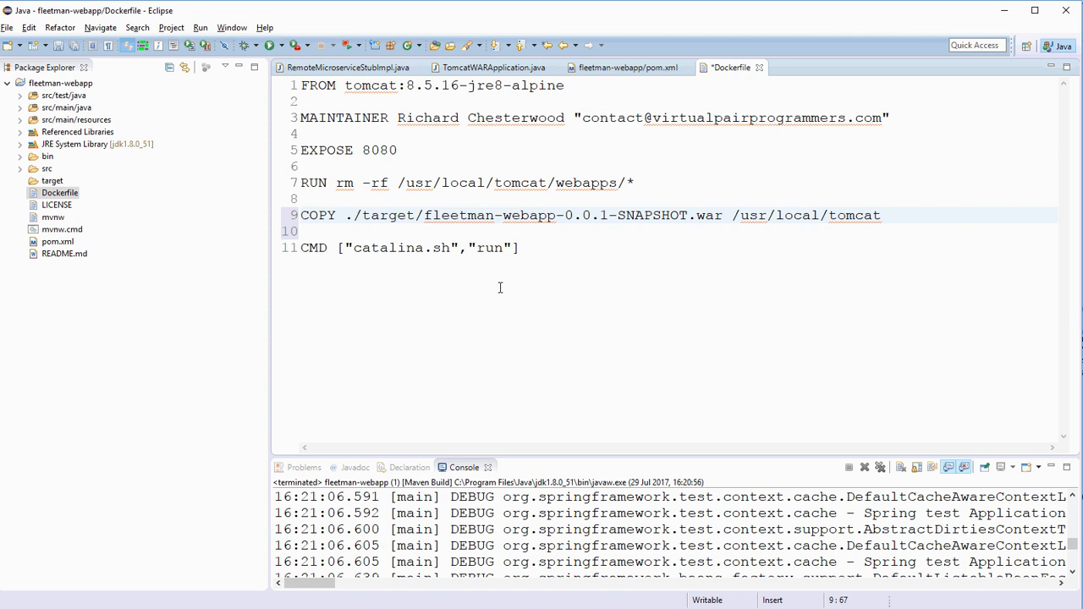
text(/)
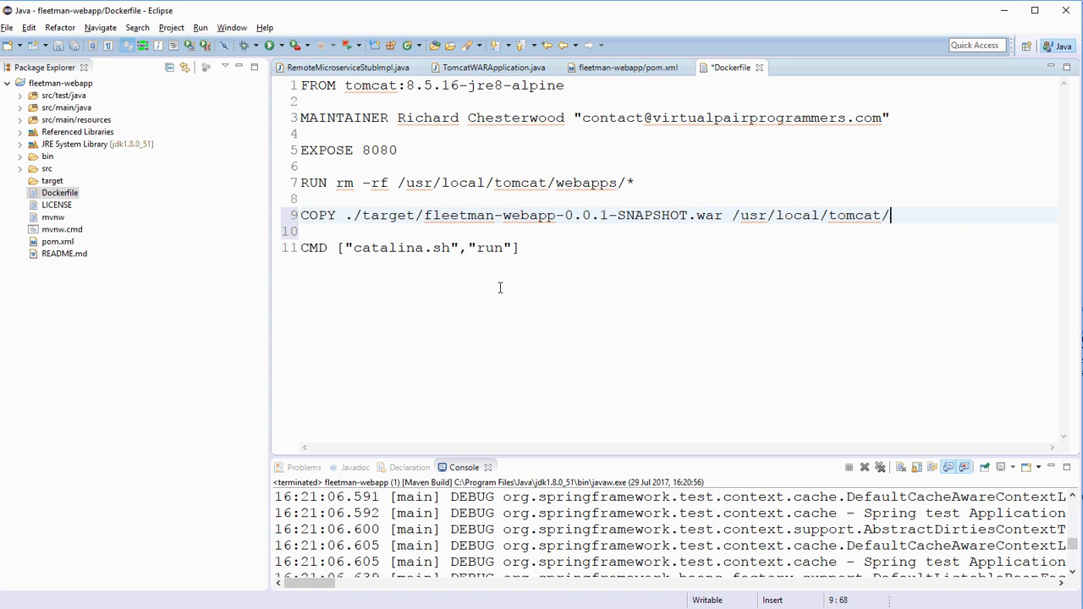
text(webapps)
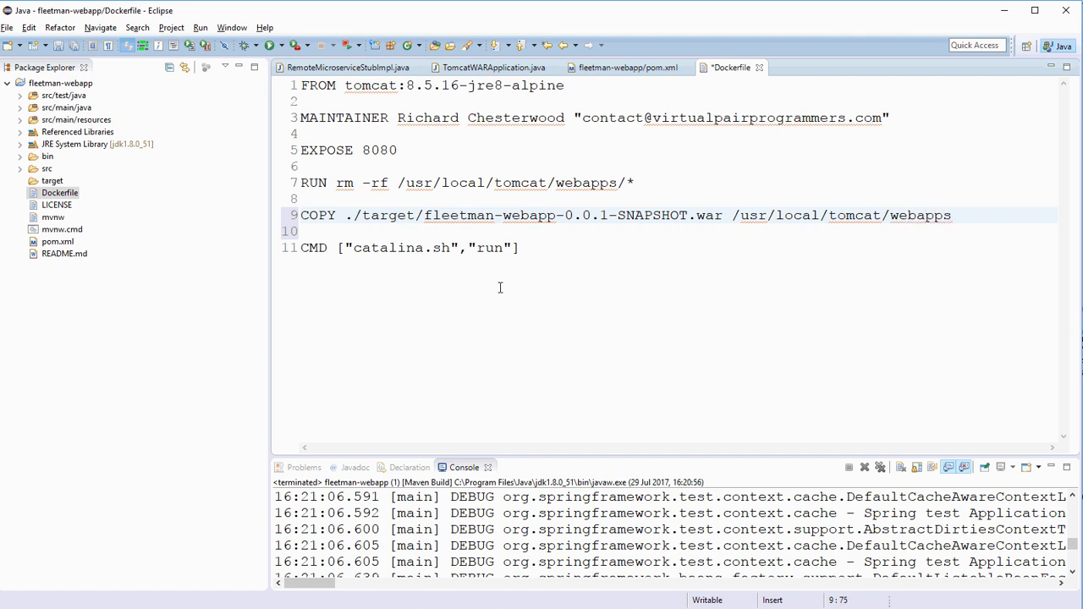
text(/)
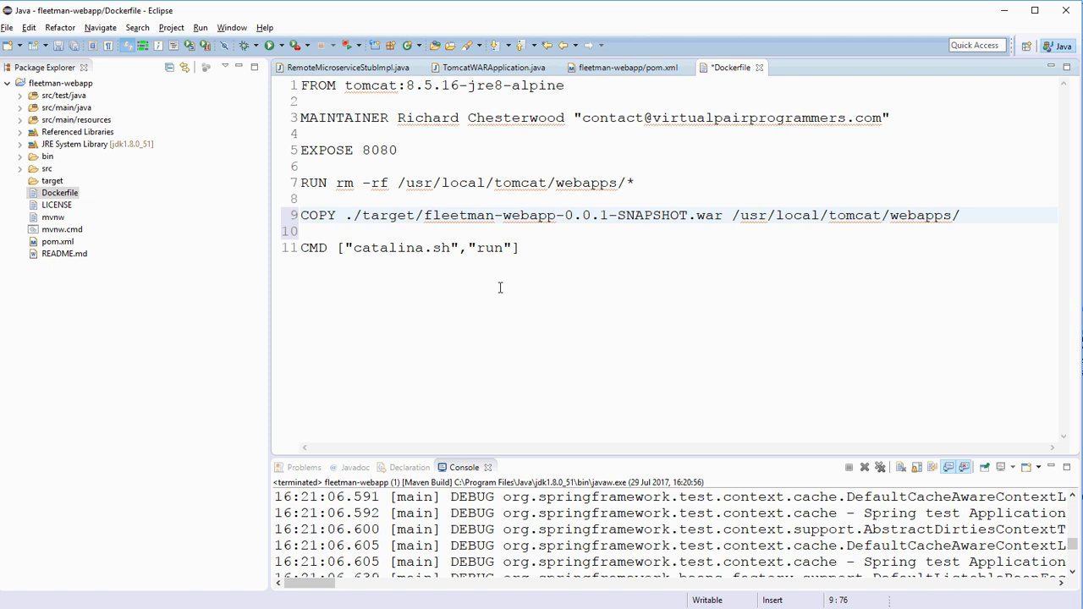
text(ROOT)
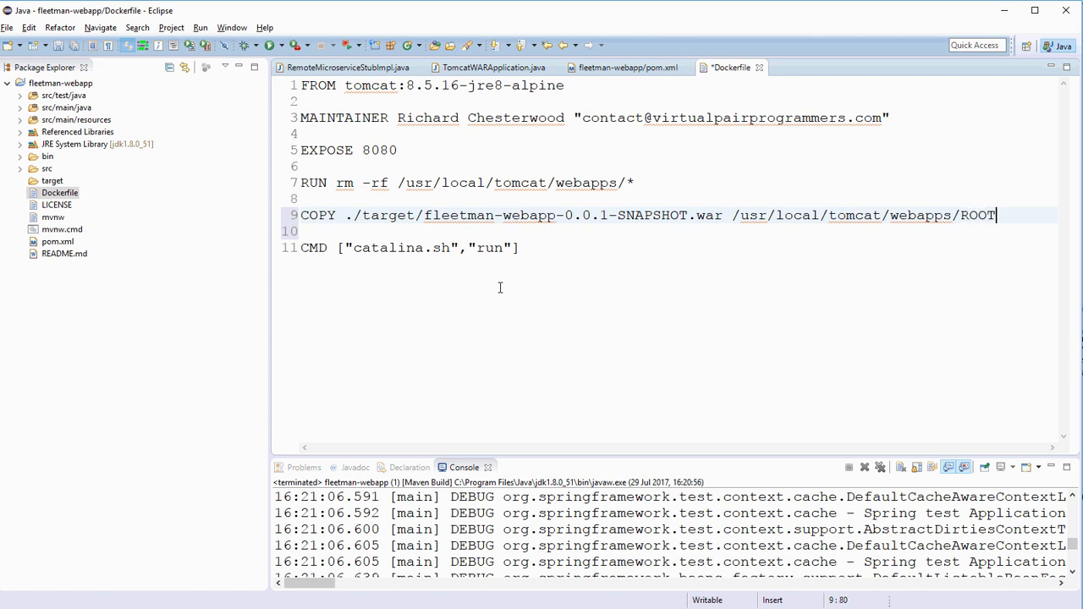
text(.war)
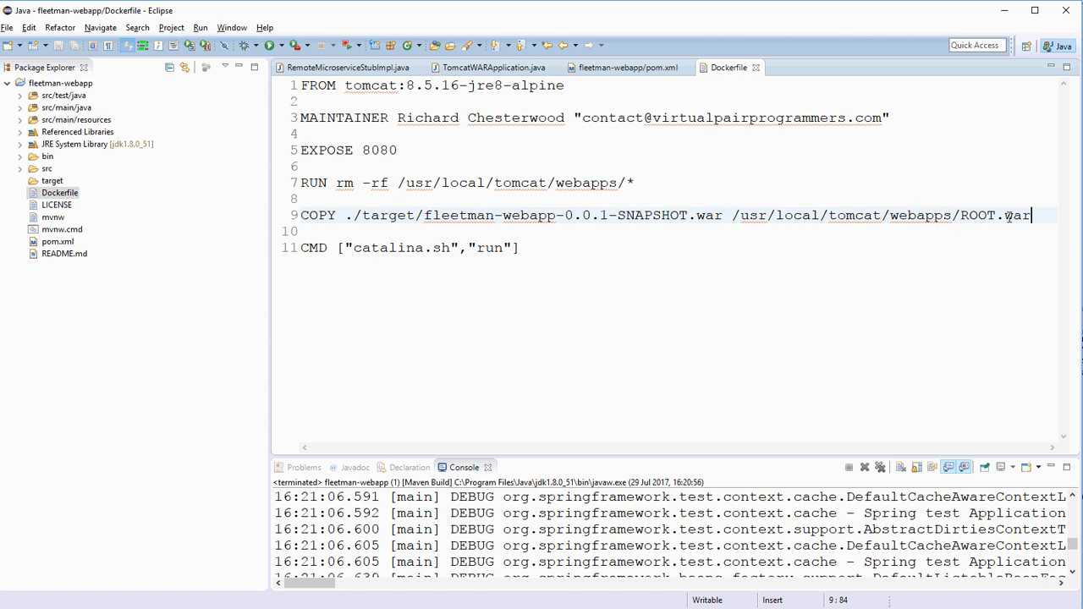
click(551, 267)
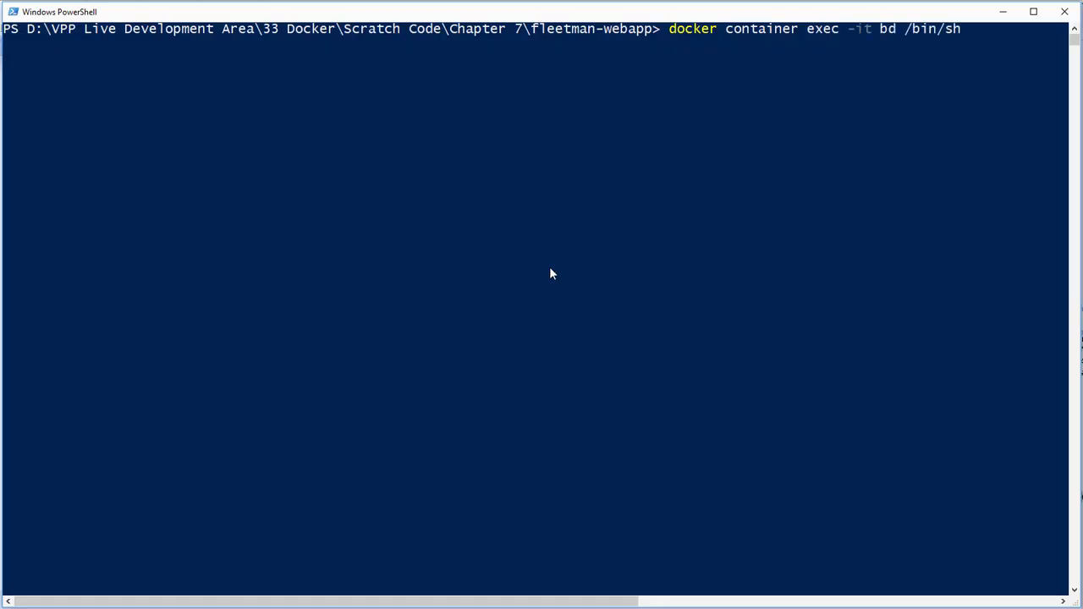
Run the docker command in PowerShell, where the fleetman-webapp build fails at the COPY step
text(docker container stop 03)
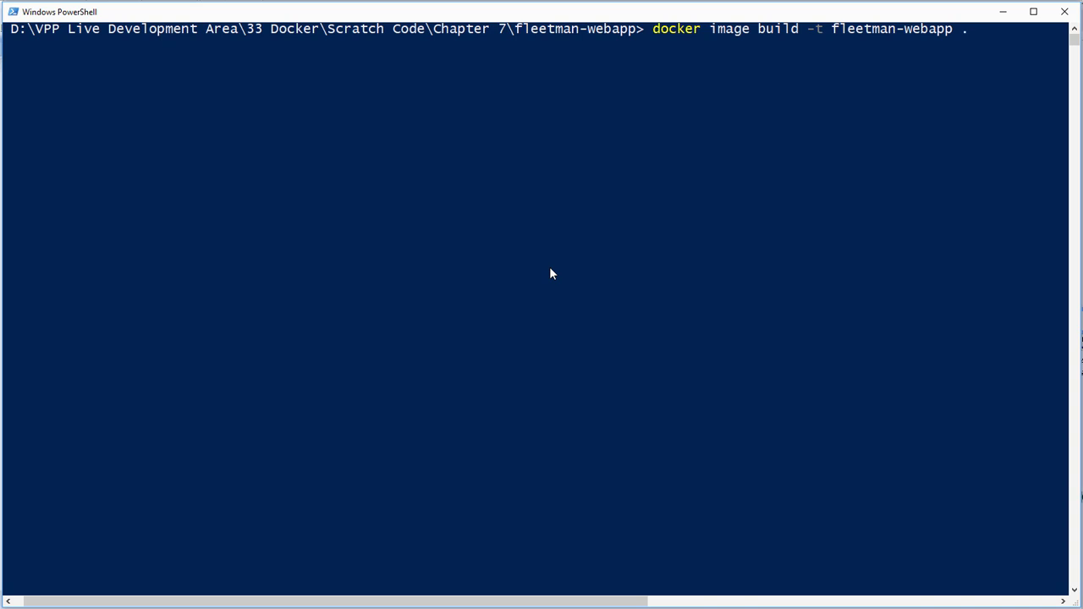
key(Return)
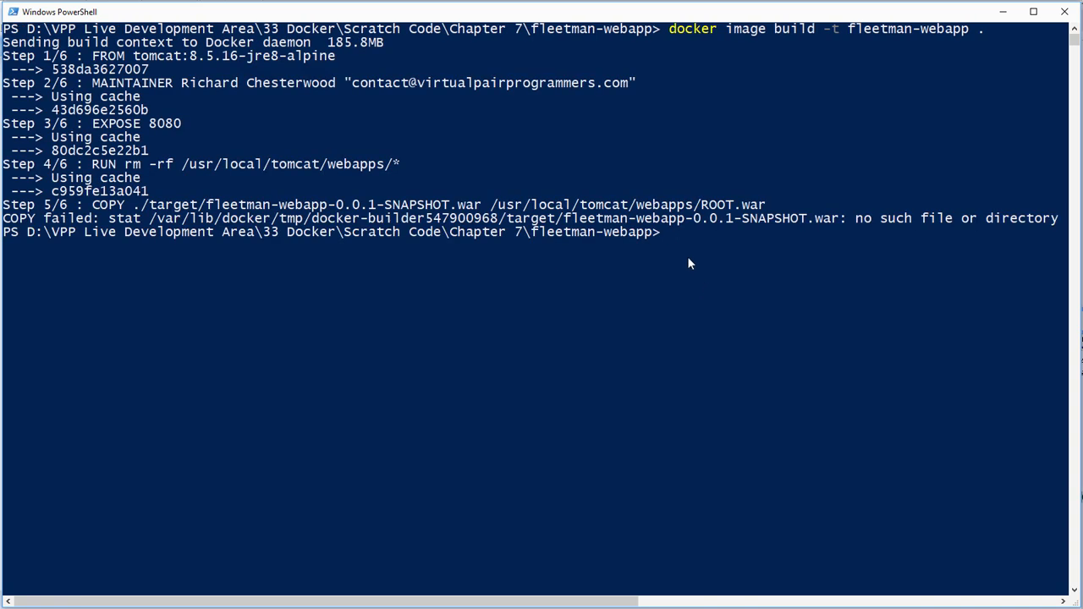
mouse_move(591, 261)
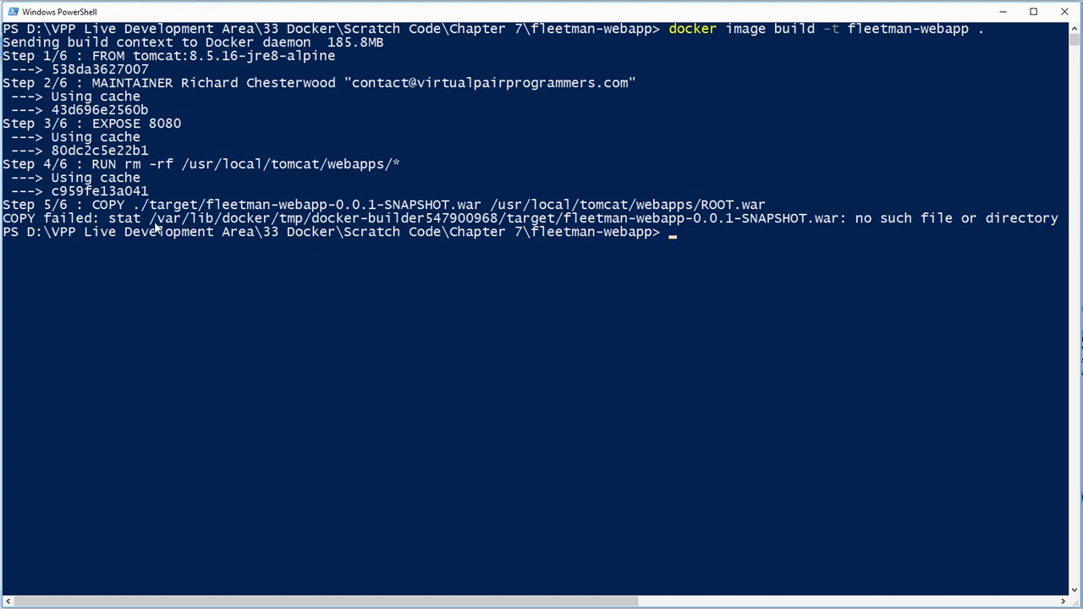
mouse_move(640, 218)
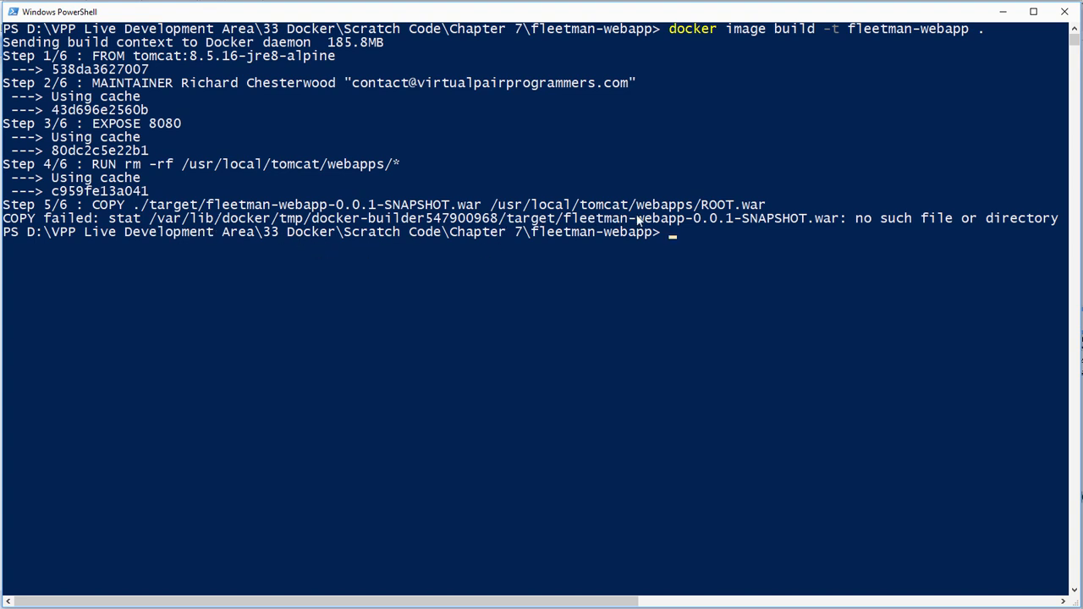
mouse_move(883, 235)
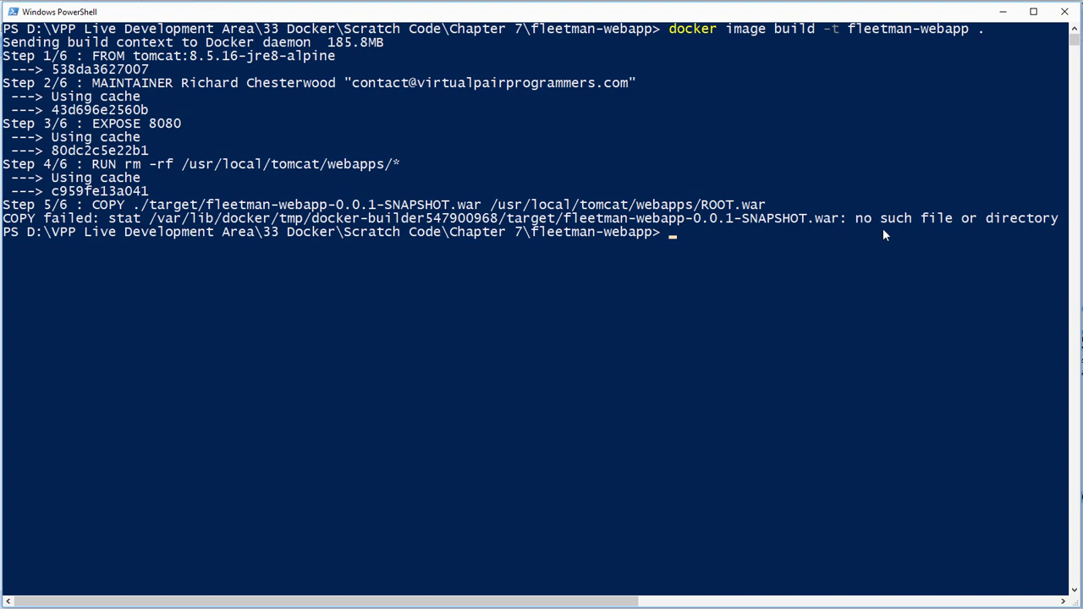
mouse_move(228, 228)
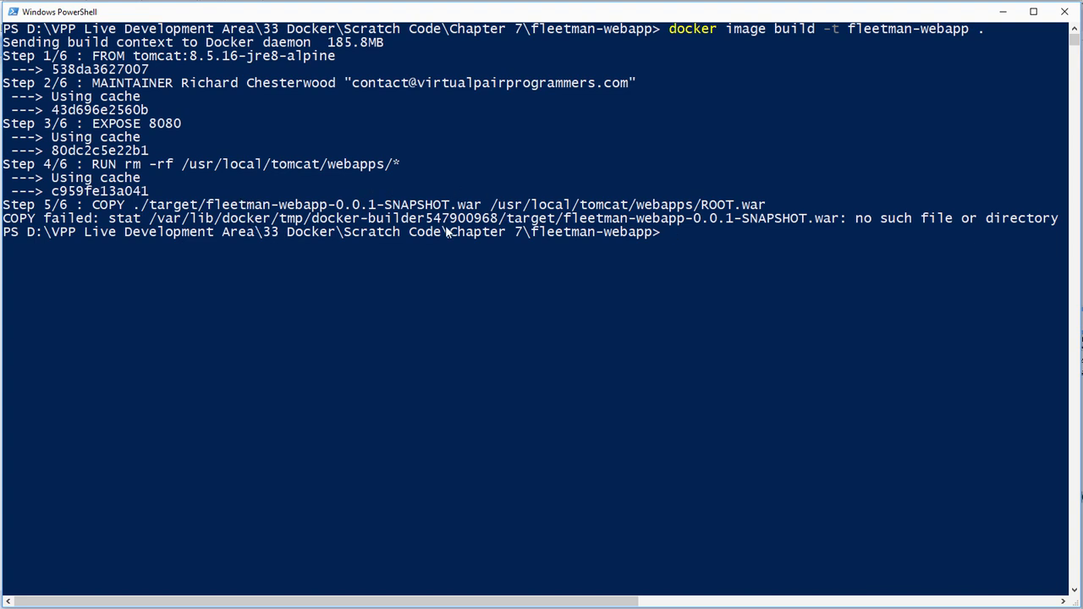
mouse_move(338, 59)
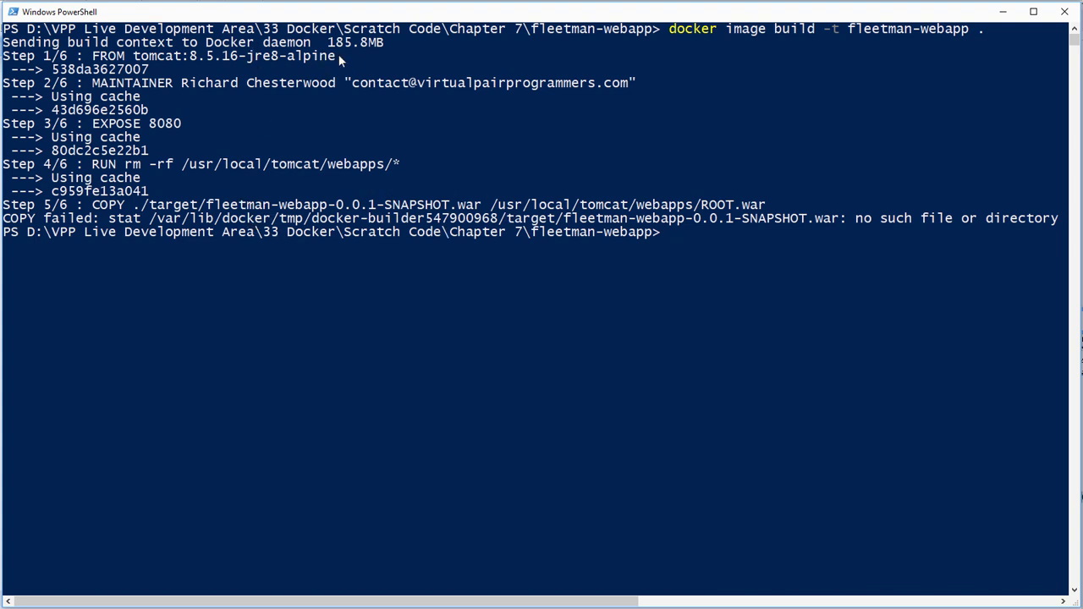
mouse_move(518, 227)
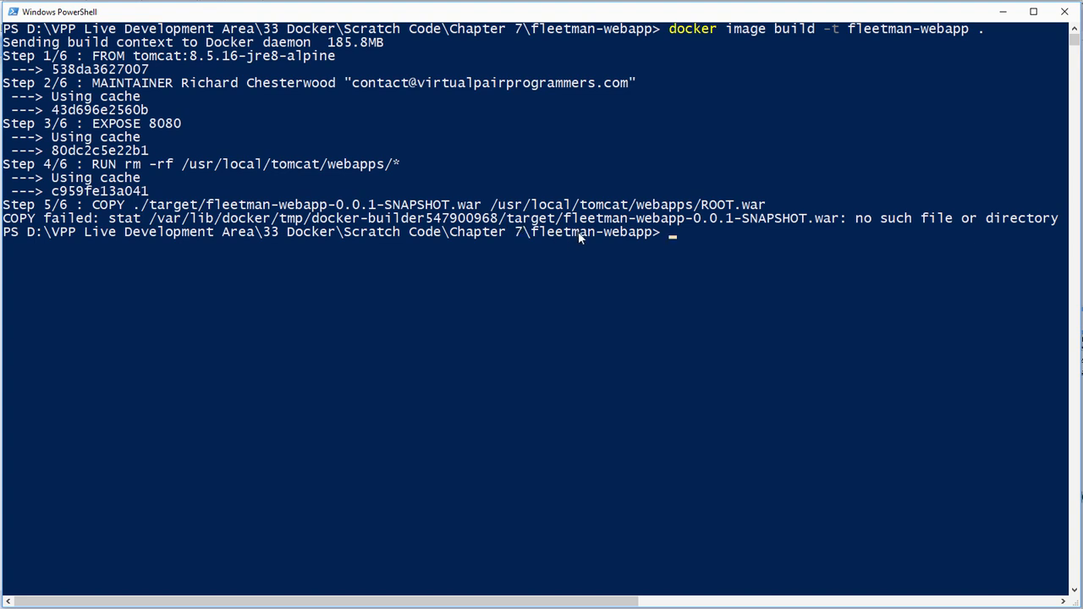
mouse_move(707, 236)
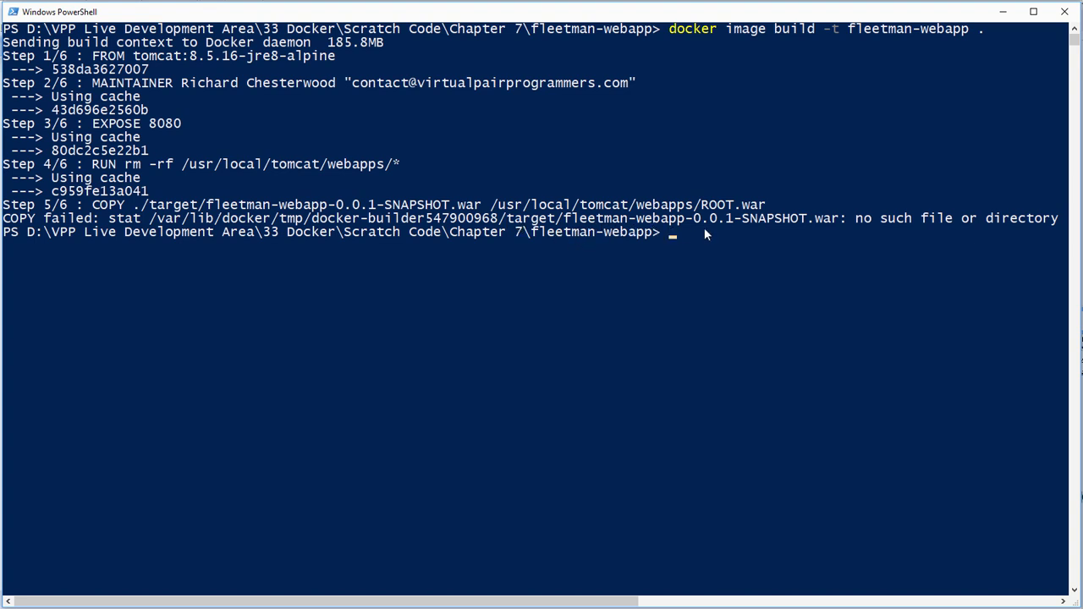
mouse_move(838, 291)
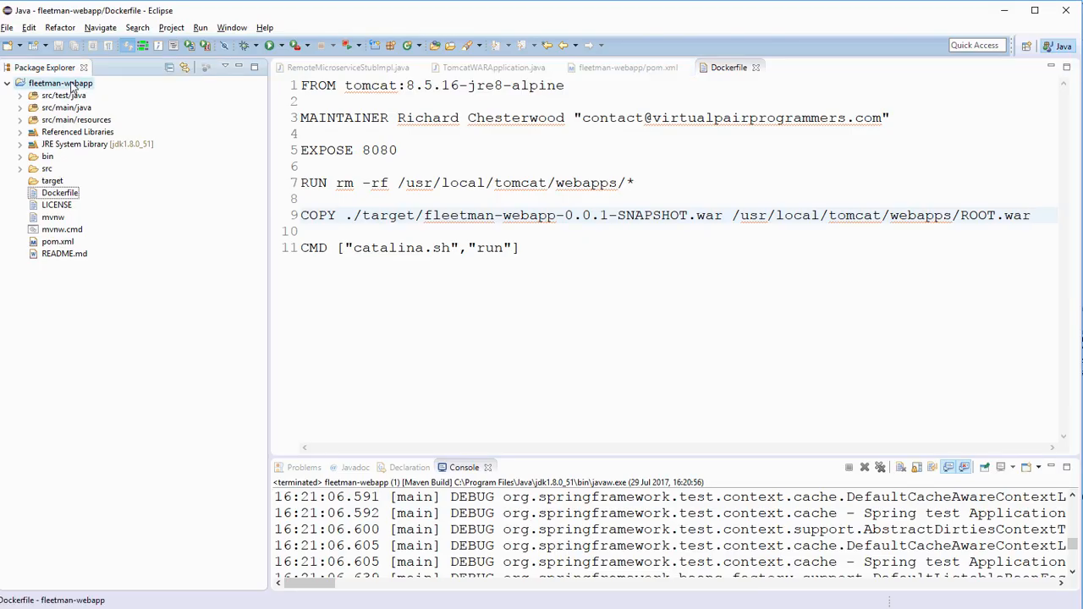
Refresh the fleetman-webapp project and locate fleetman-0.0.1-SNAPSHOT.war inside the target folder
right_click(59, 83)
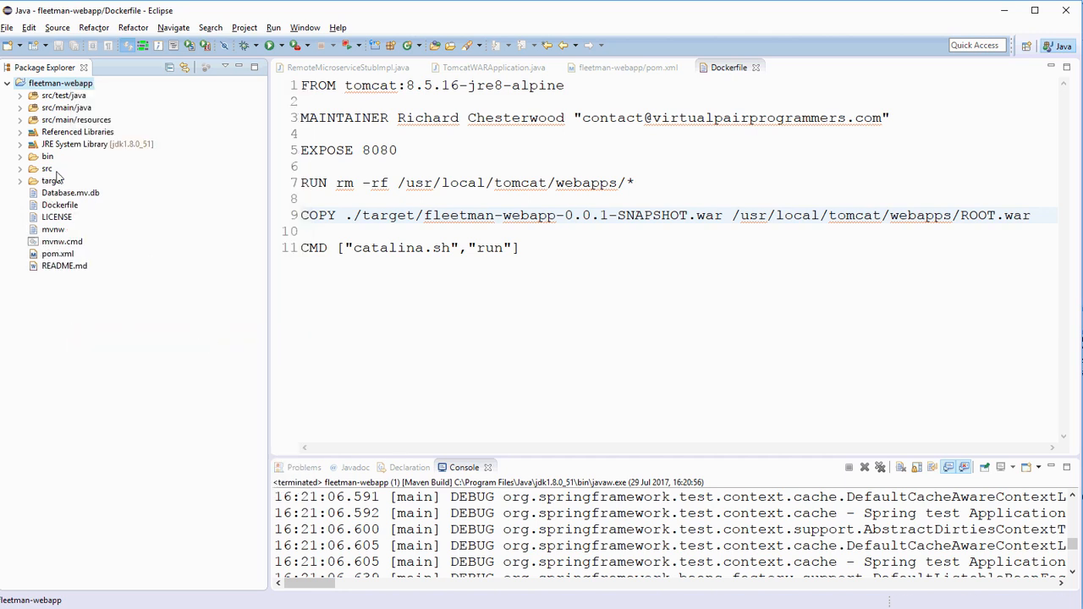
click(21, 179)
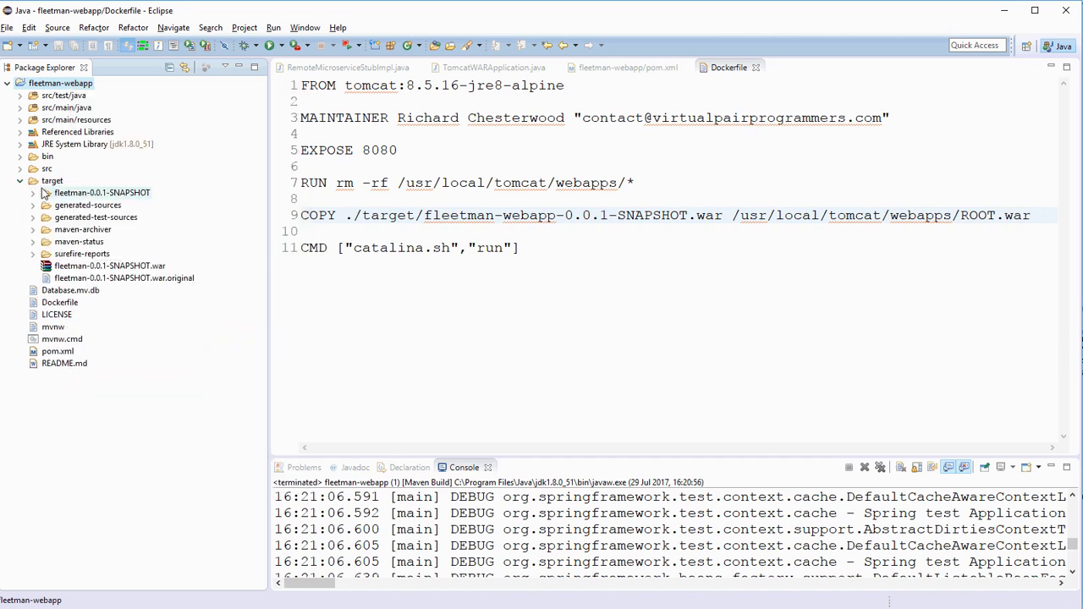
click(108, 266)
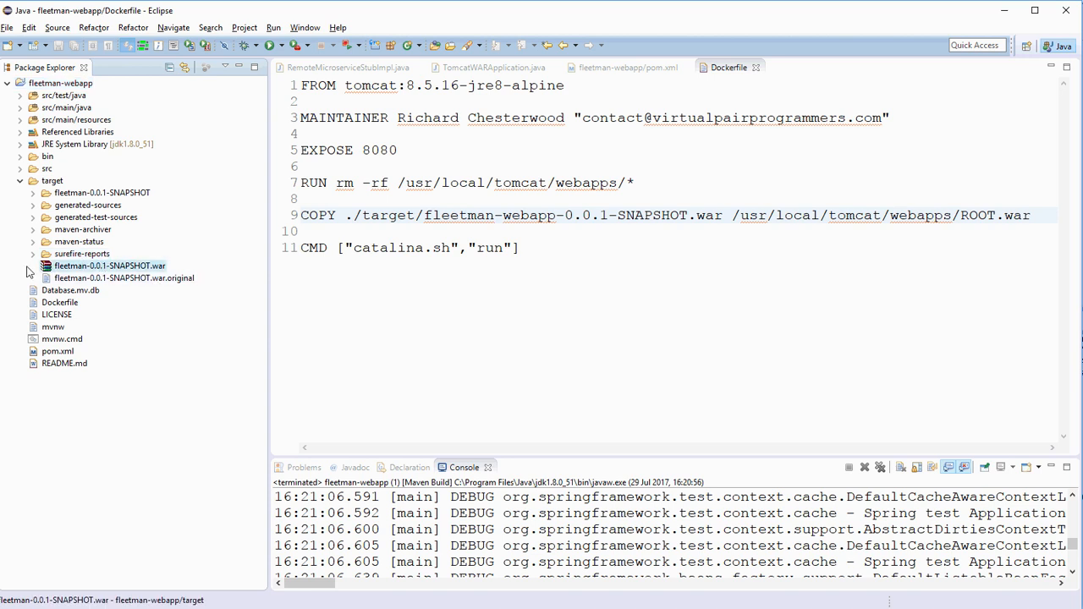
mouse_move(128, 230)
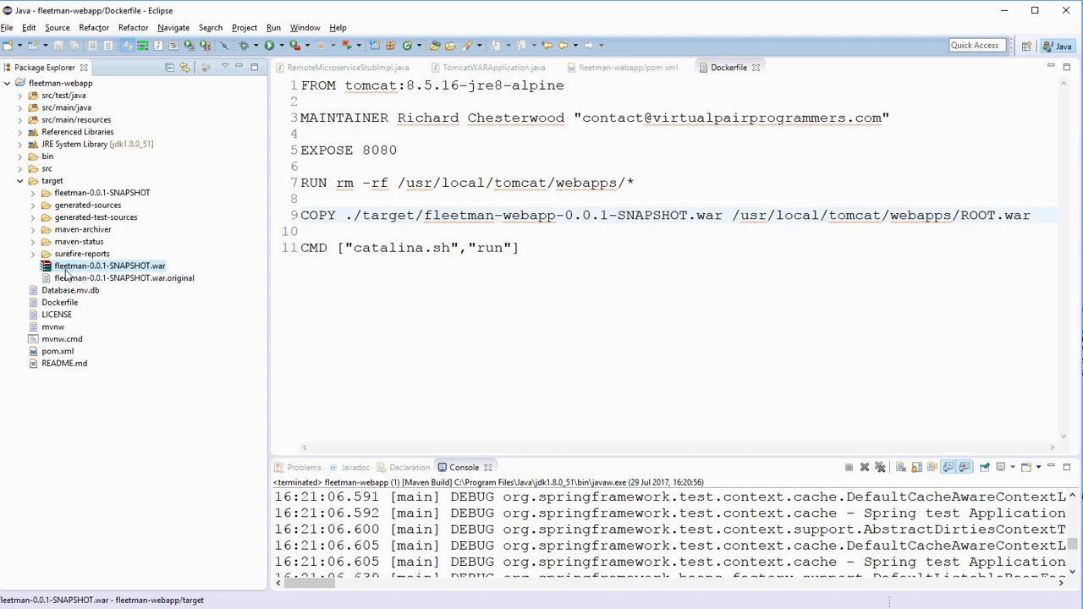
mouse_move(156, 338)
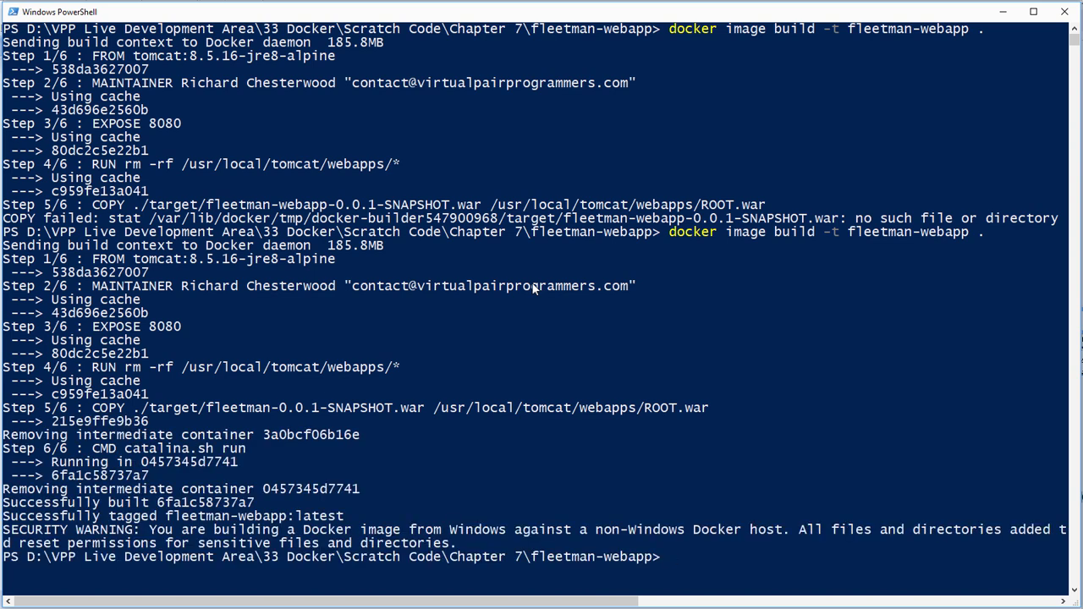
Rebuild the fleetman-webapp image and enter docker container run -p 80:8080 -it fleetman-webapp
text(docker image build -t fleetman-webapp .)
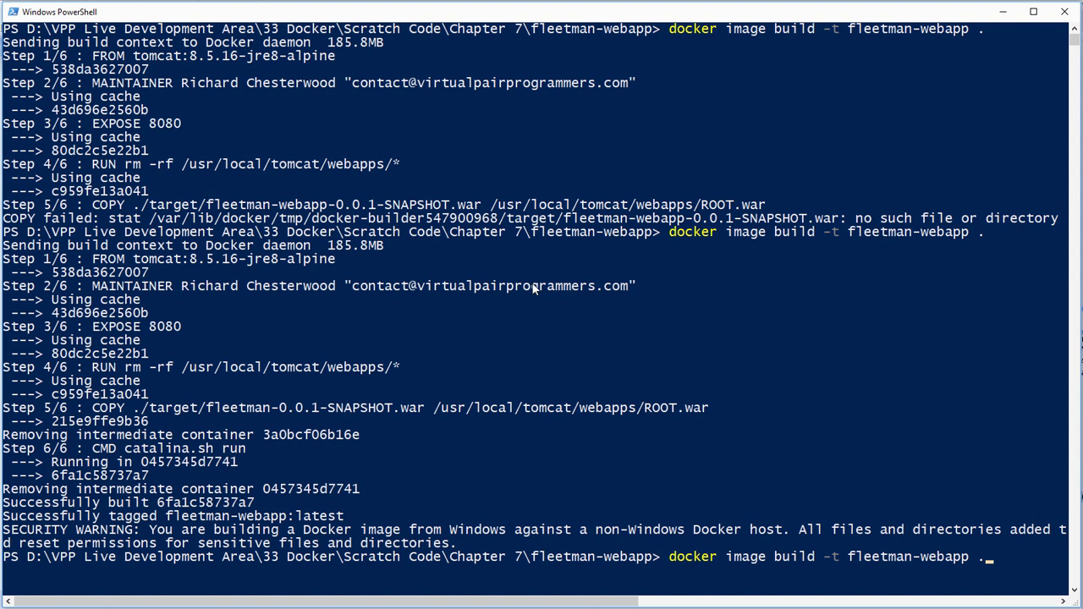
text(docker container run -p 80:8080 -d fleetman-webapp)
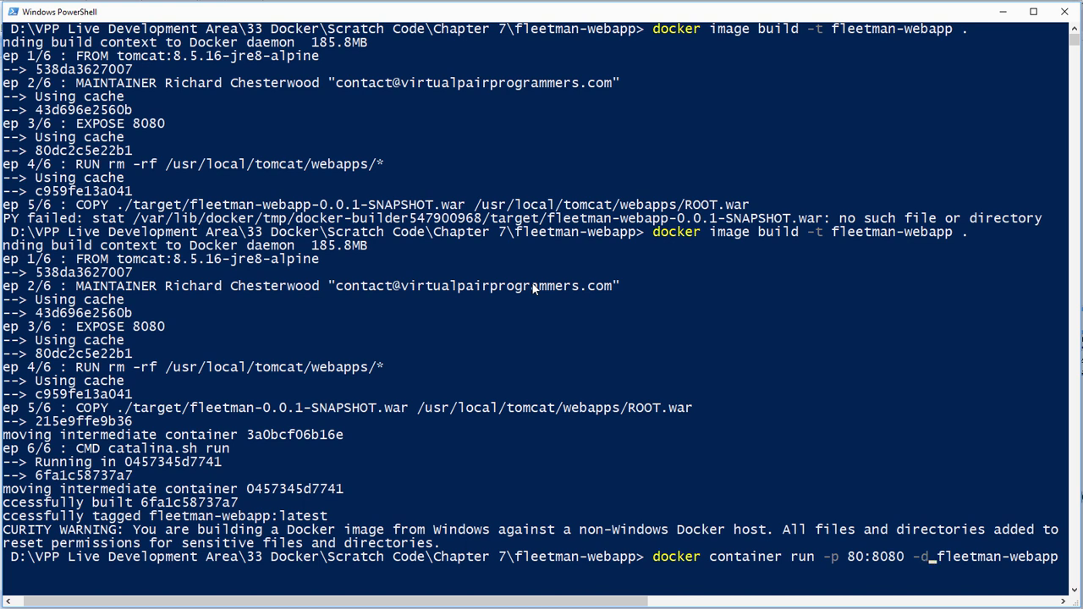
text(it)
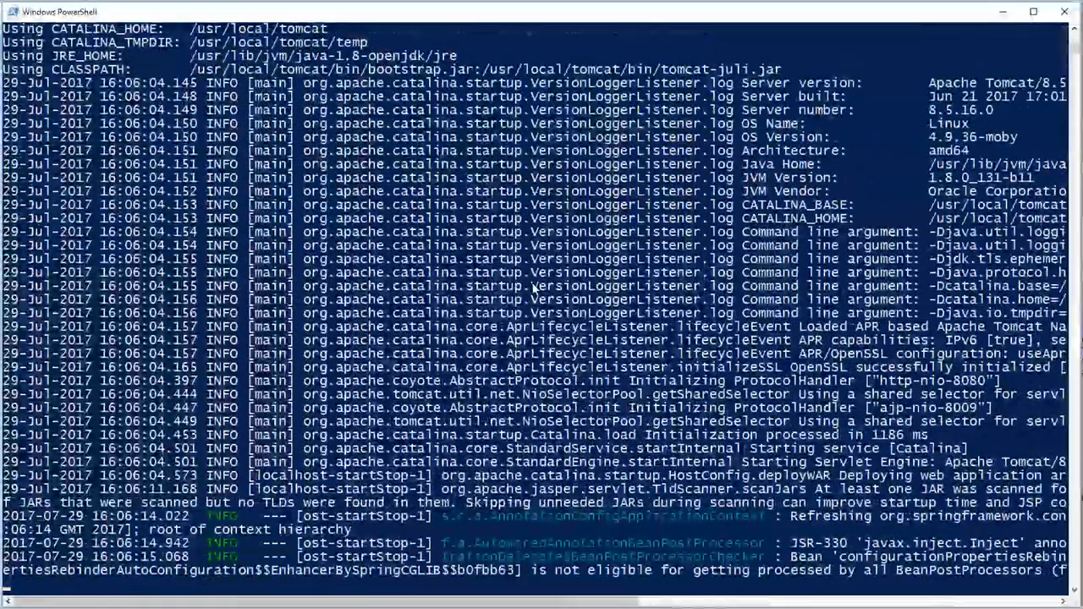
Scroll the container's Spring Boot log to find the missing RemotePositionMicroserviceCalls bean error
scroll(down, 3)
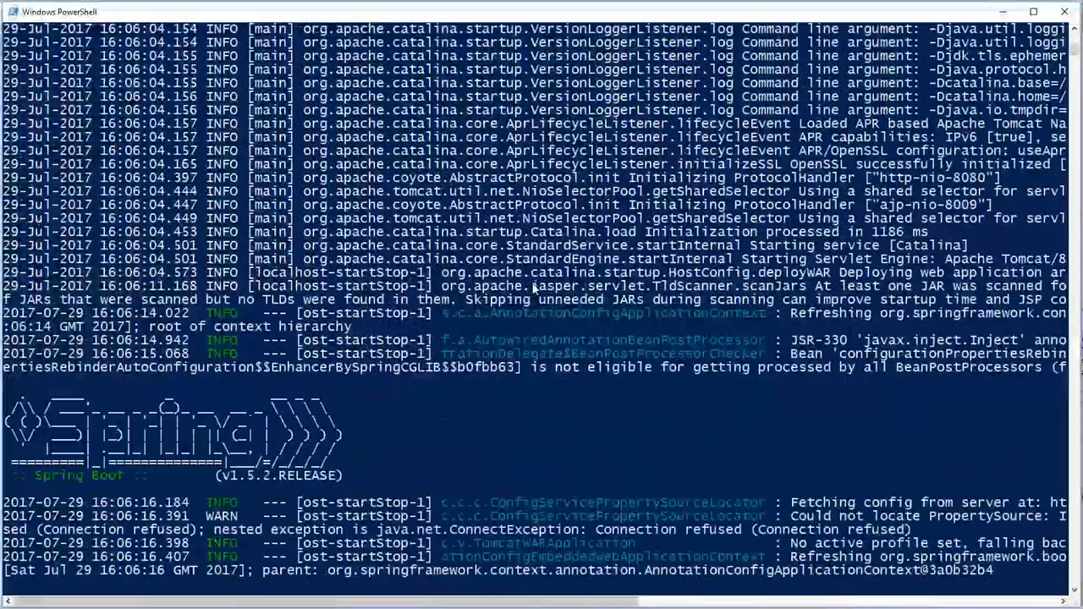
scroll(down, 3)
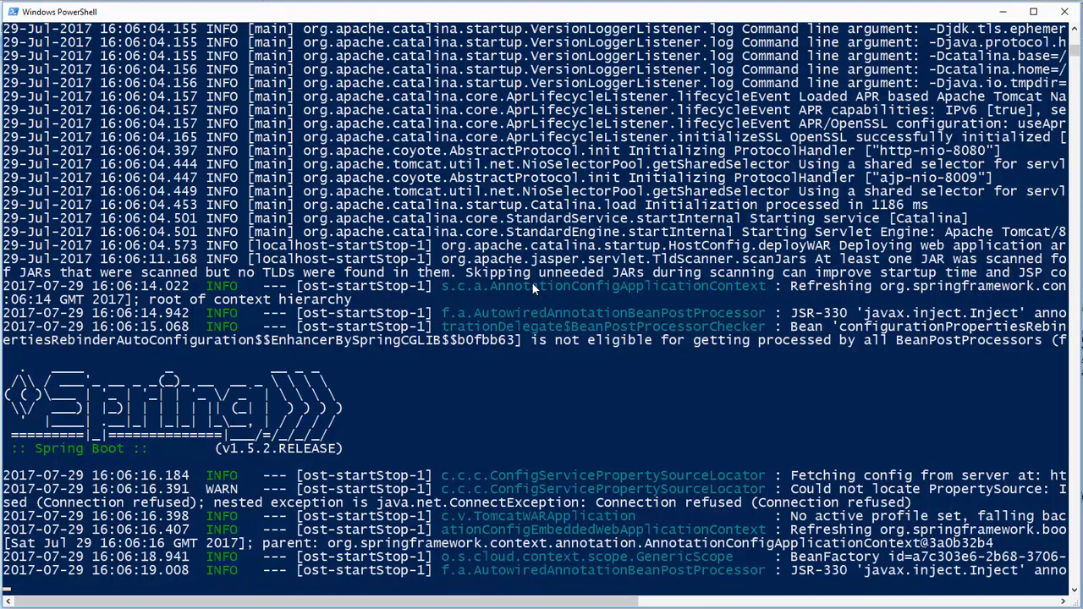
scroll(down, 3)
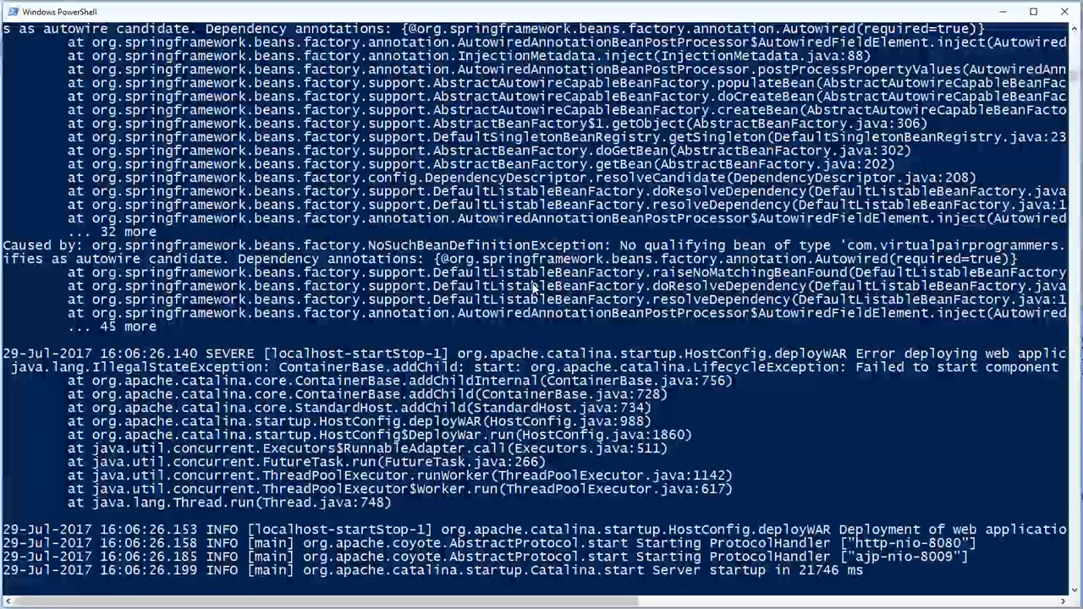
scroll(up, 3)
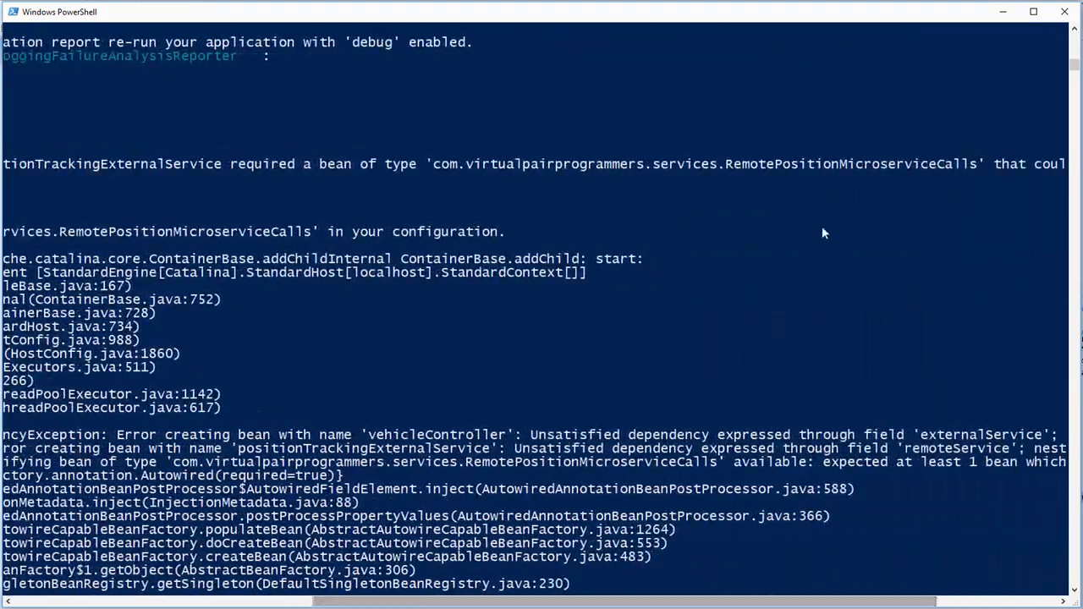
mouse_move(735, 600)
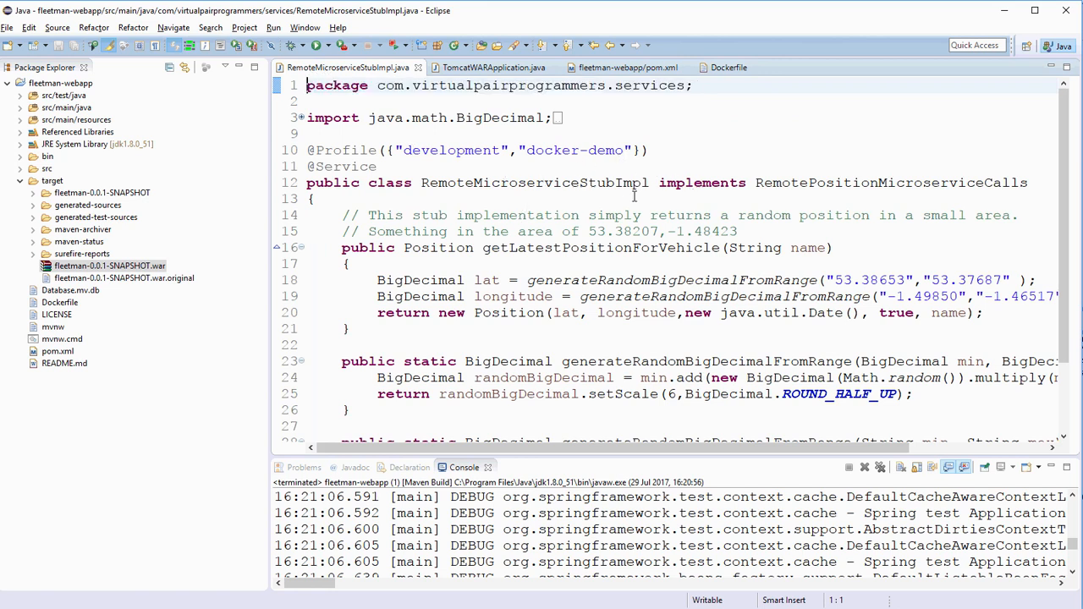
mouse_move(396, 165)
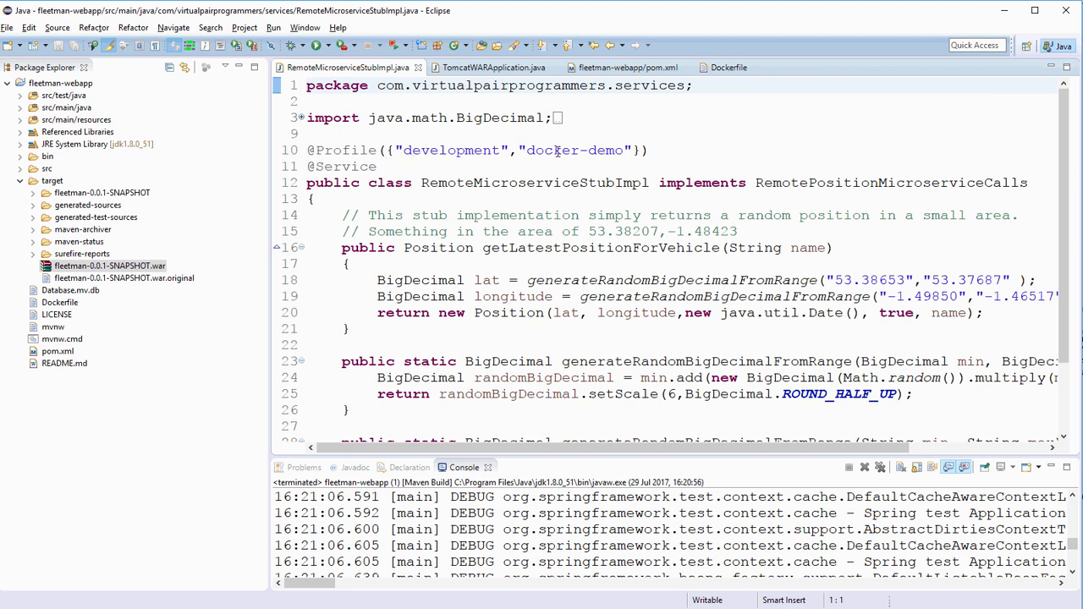
double_click(606, 149)
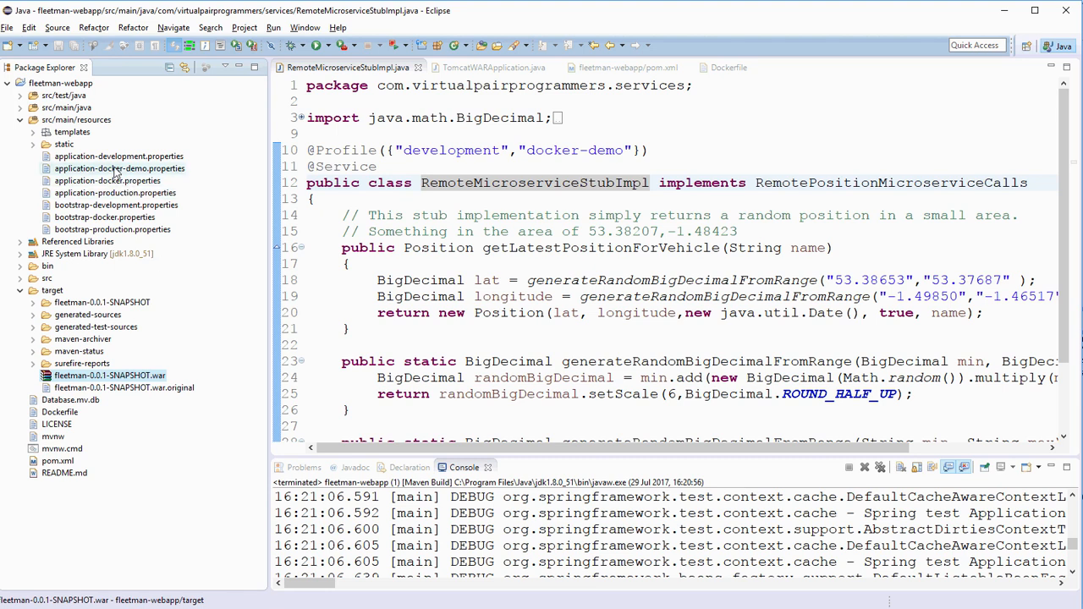
click(118, 169)
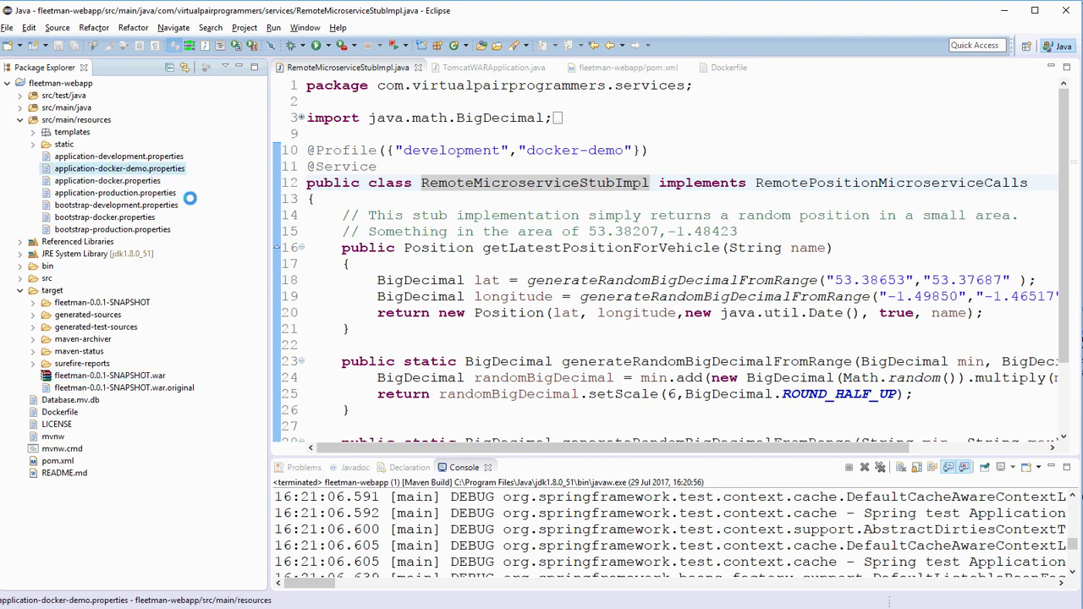
double_click(118, 169)
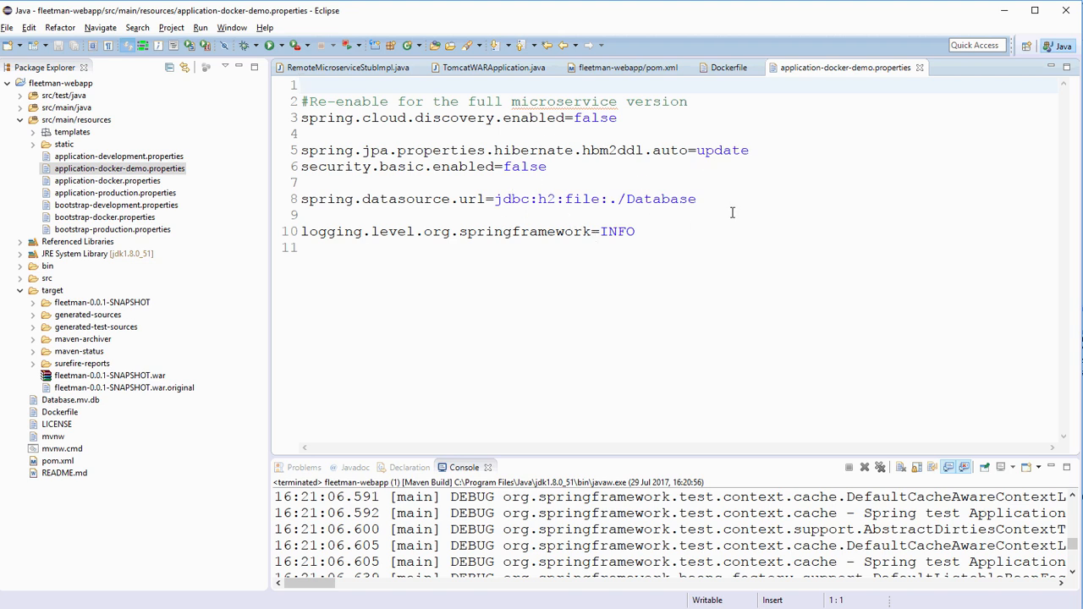
mouse_move(528, 186)
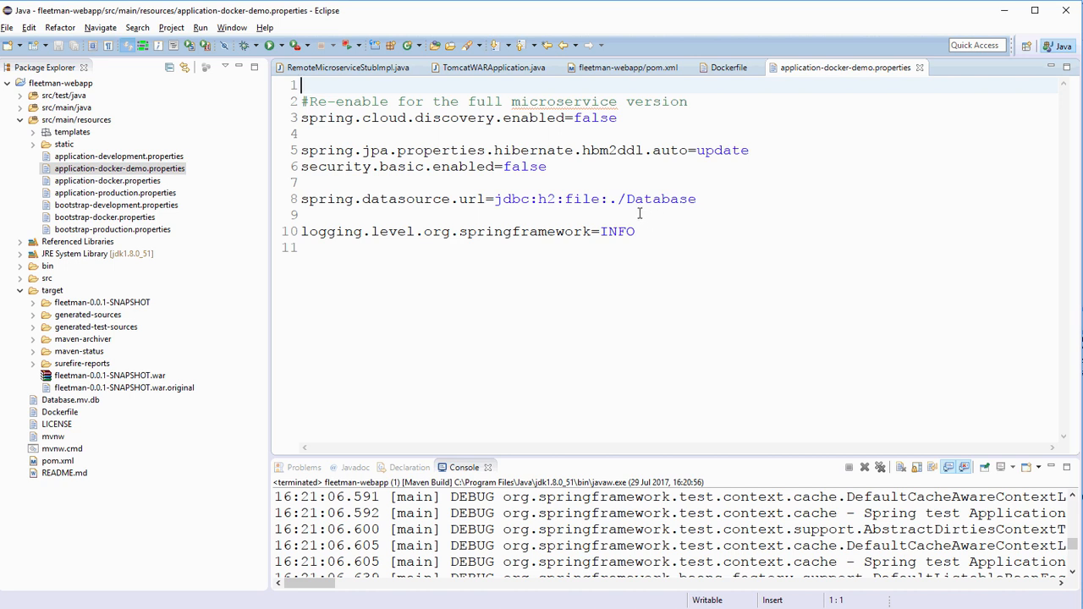
mouse_move(921, 68)
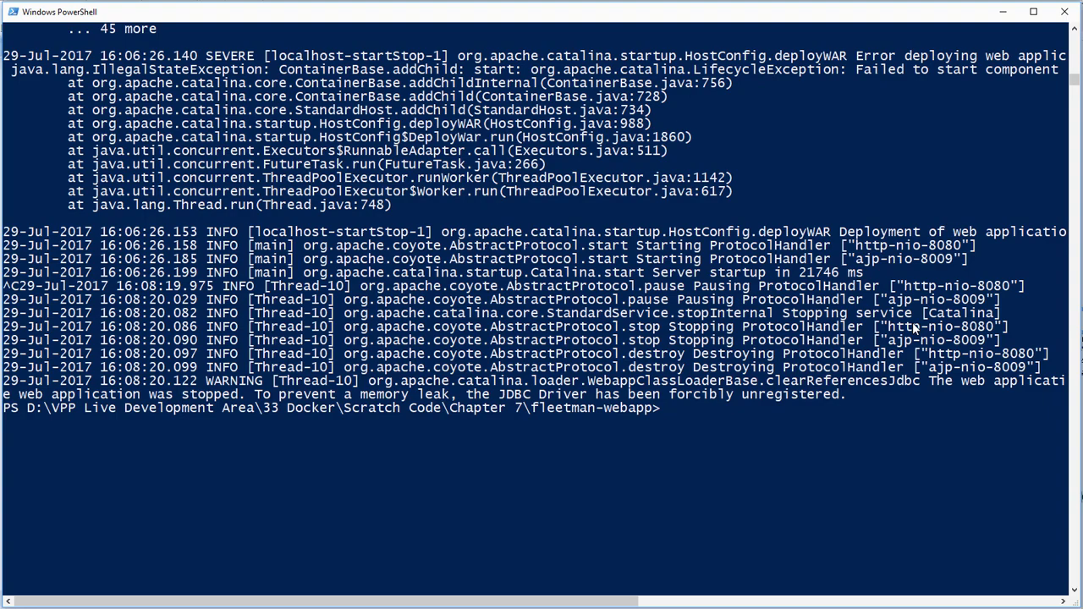
mouse_move(864, 521)
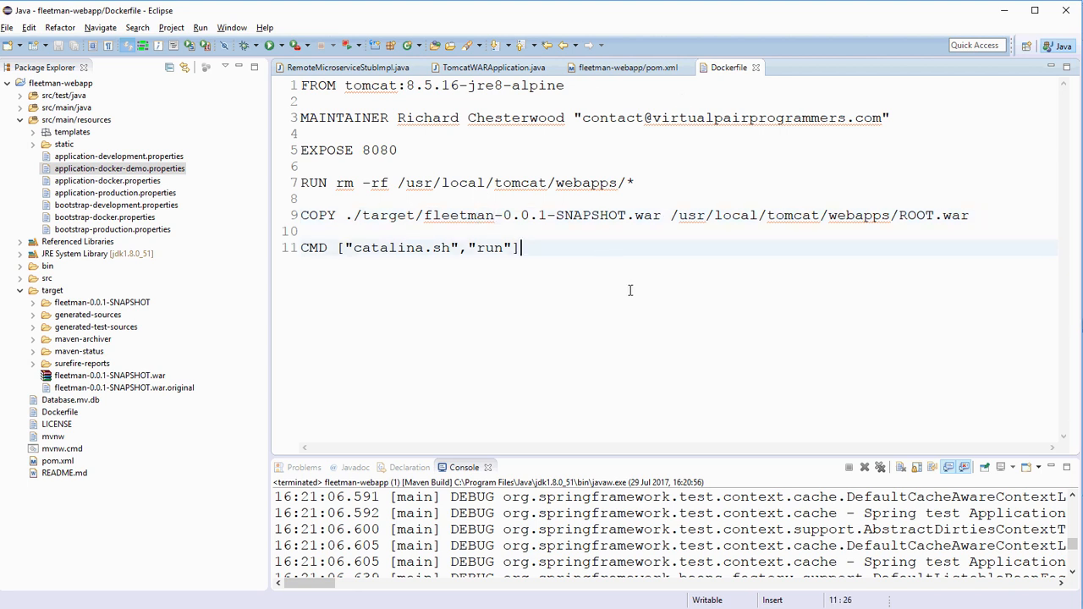
mouse_move(576, 227)
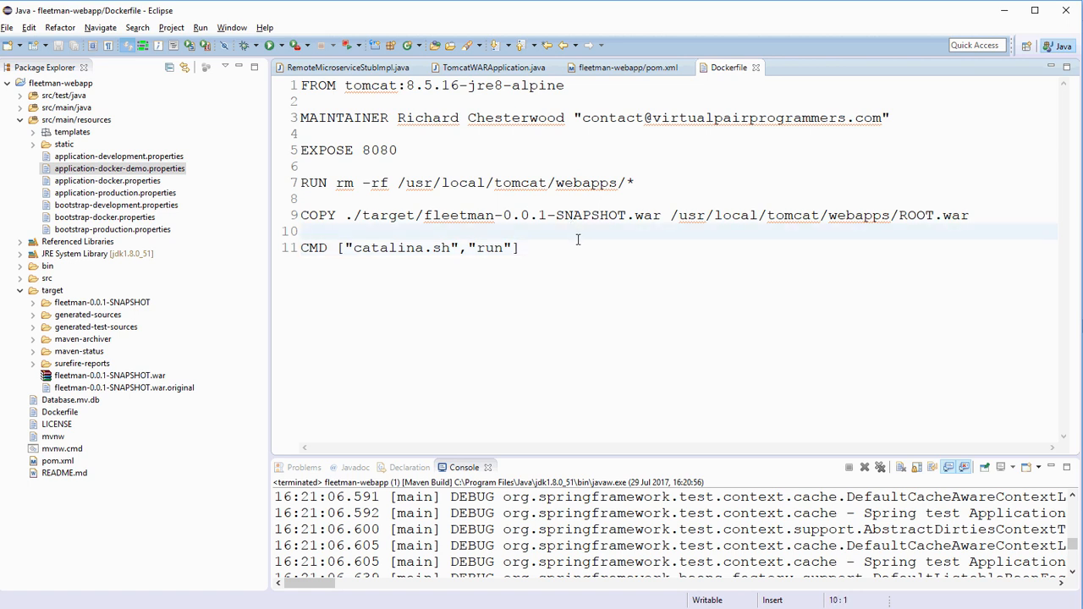
Add JAVA_OPTS="-Dspring.profiles.active=docker-demo" on a new line before the CMD instruction
key(Return)
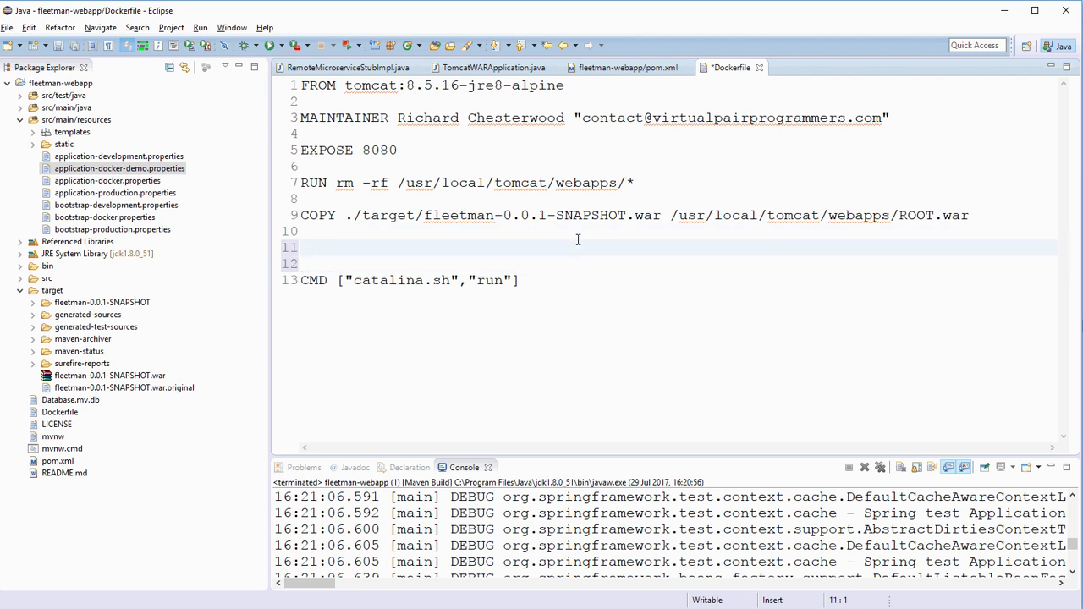
text(JAVA_OPT)
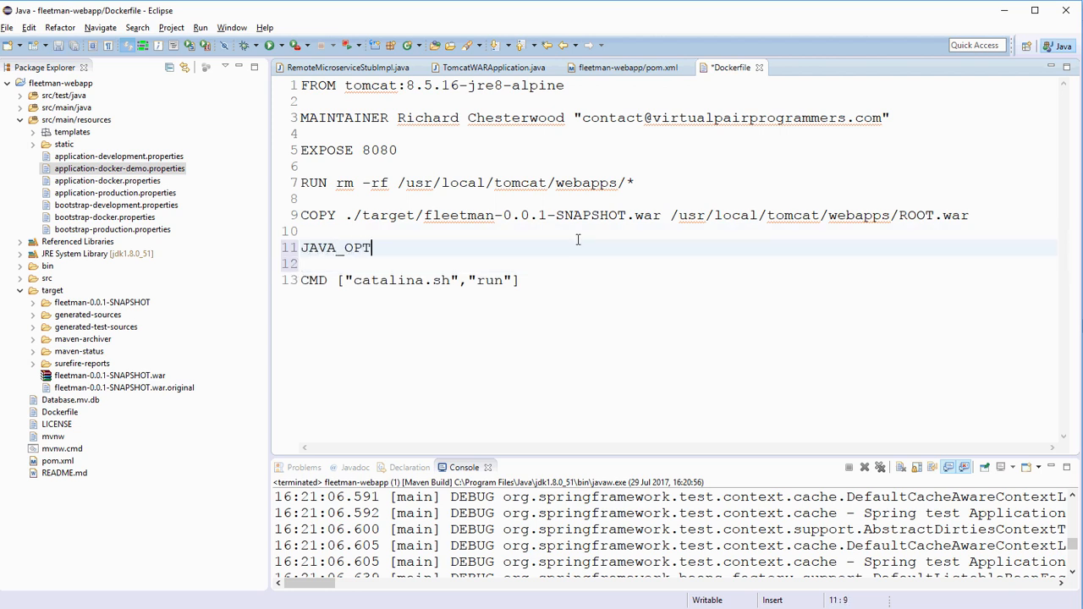
text(S)
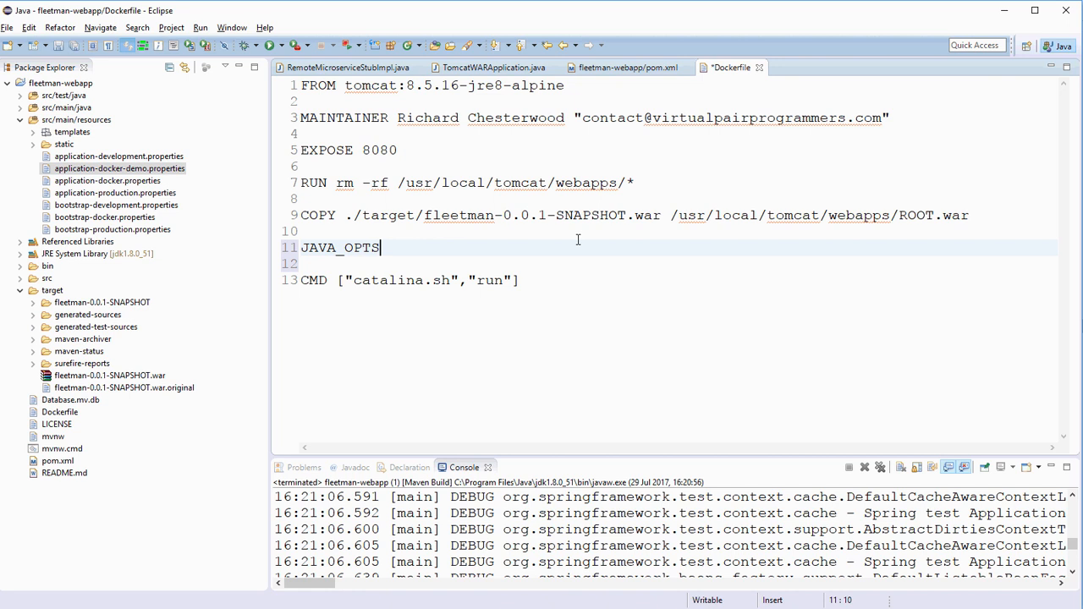
text(=")
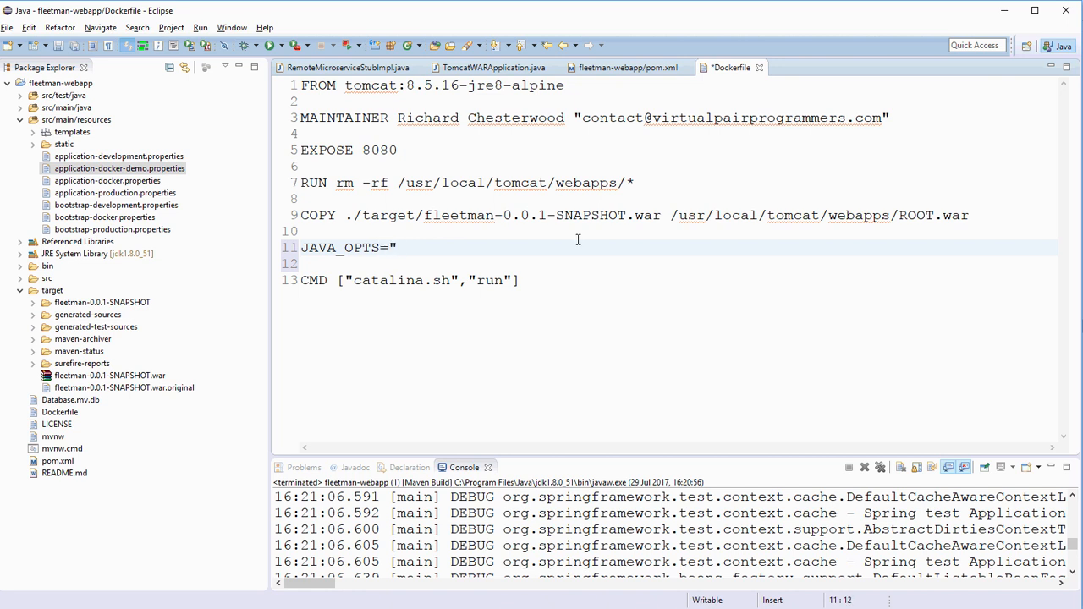
text(")
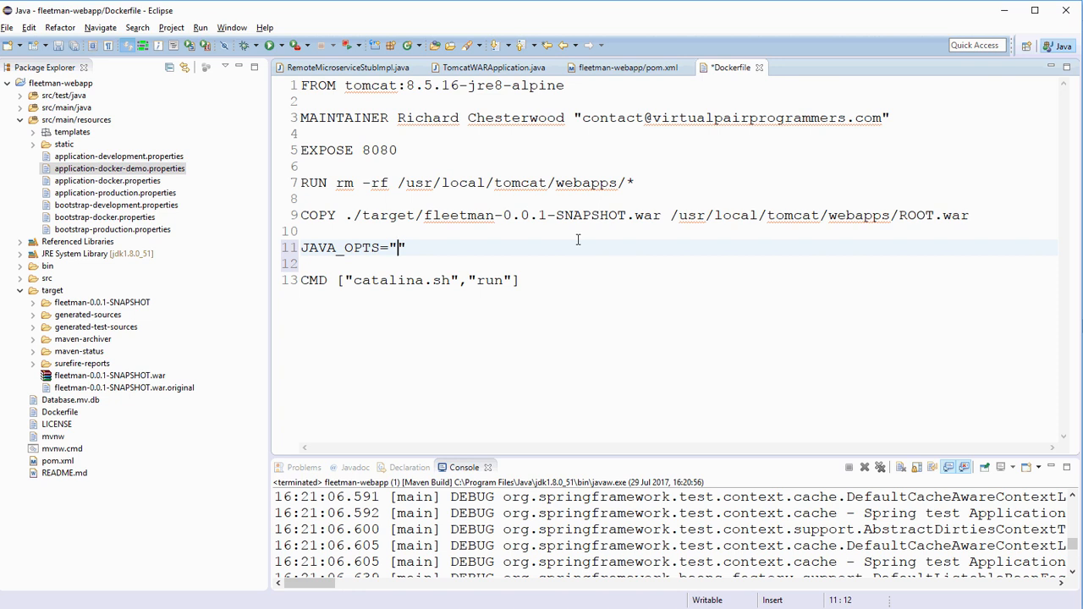
text(-D)
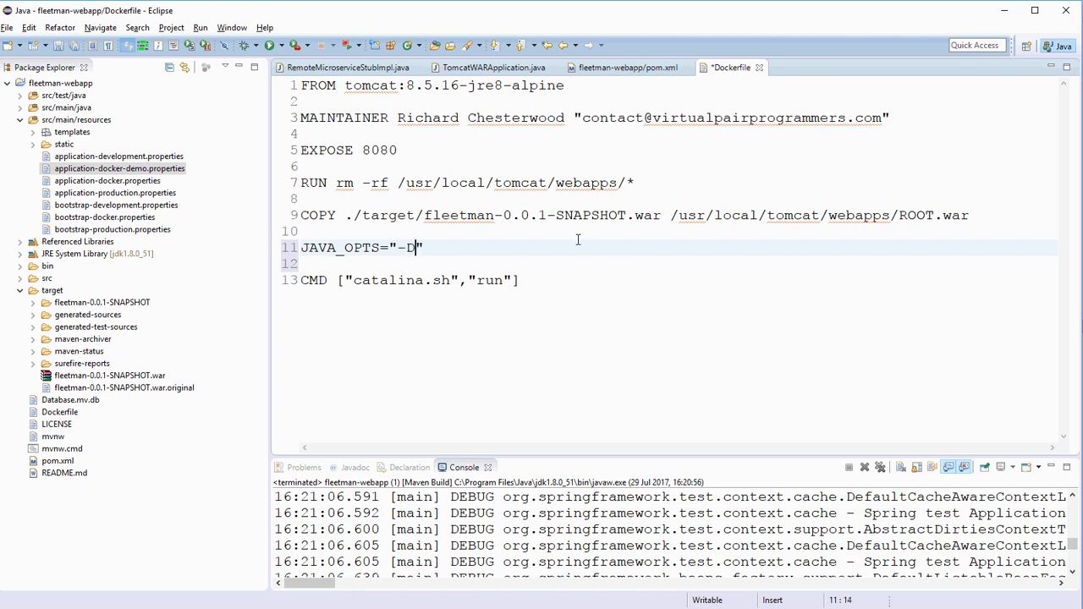
text(s)
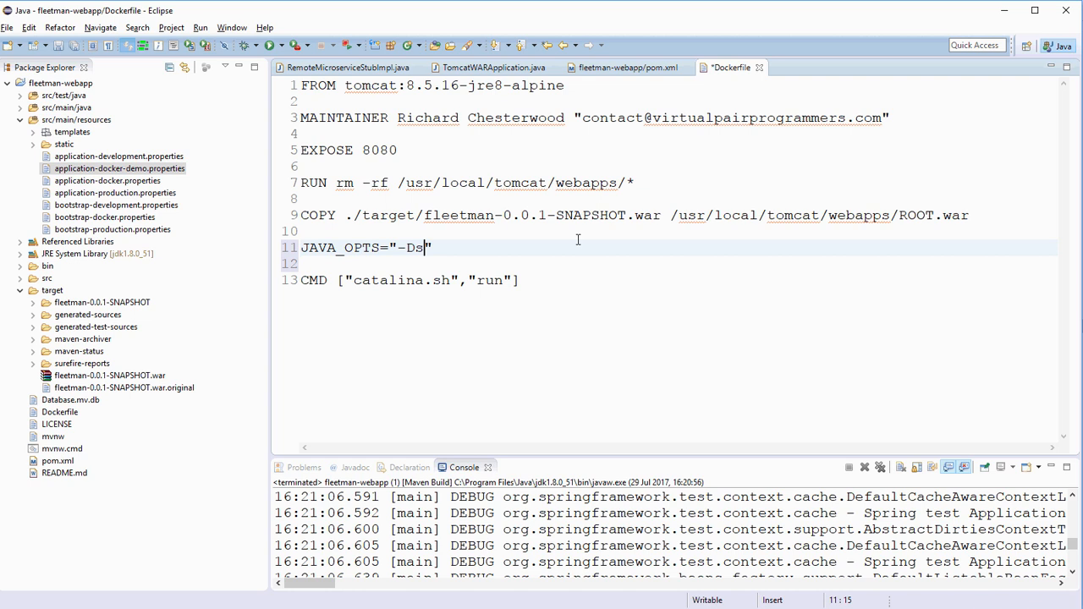
text(pr)
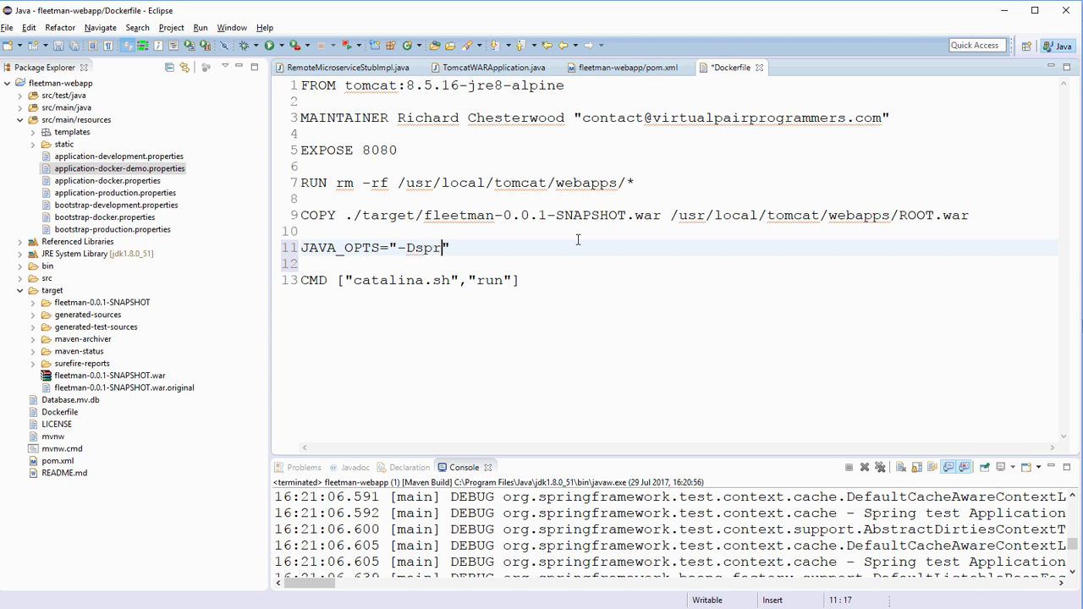
text(ing.prof)
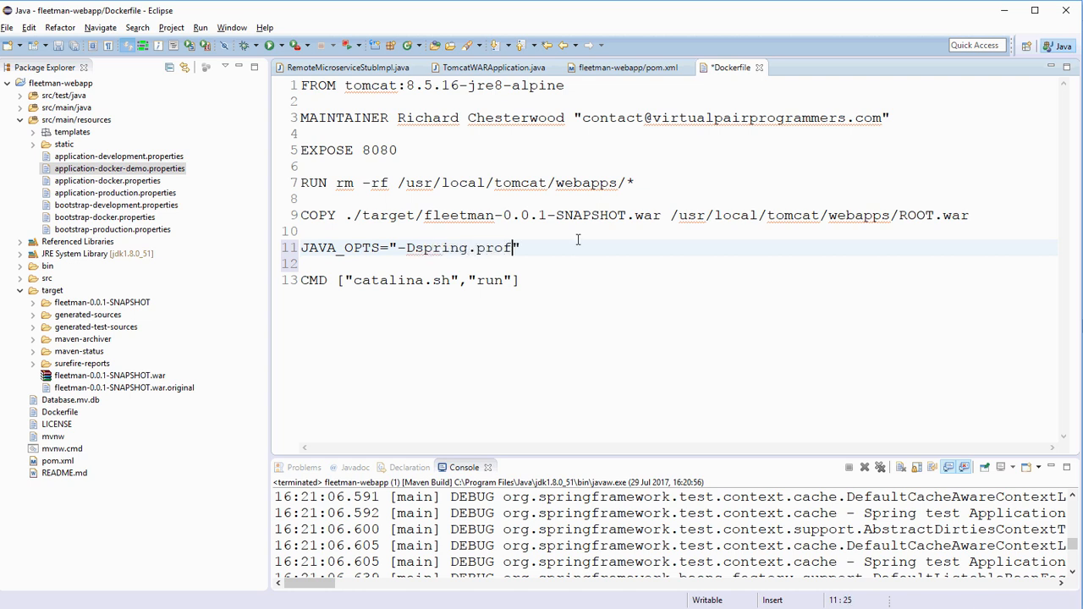
text(iles.acriv)
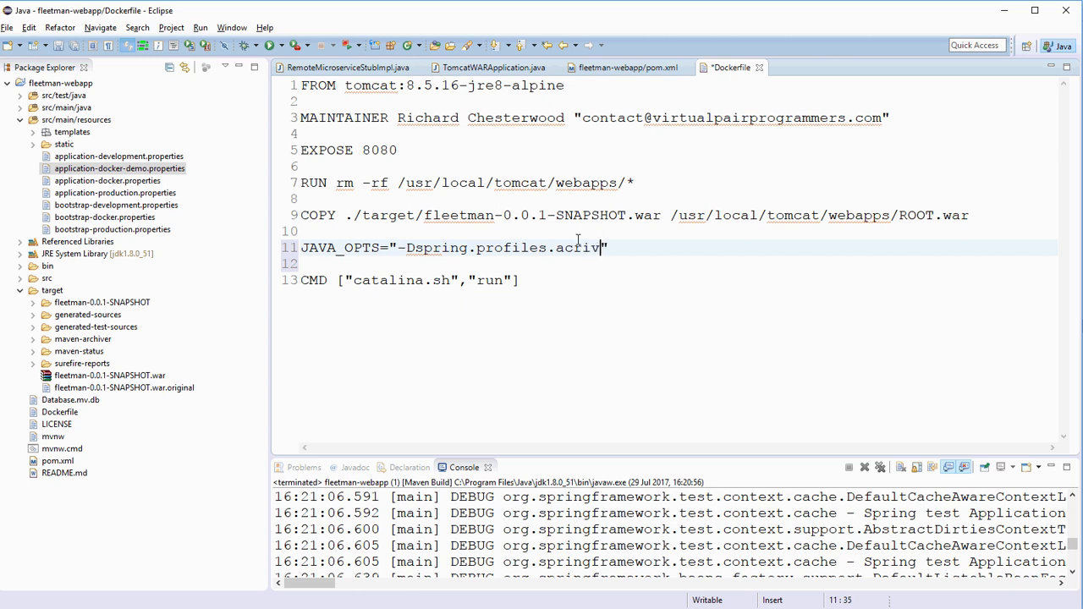
text(e=)
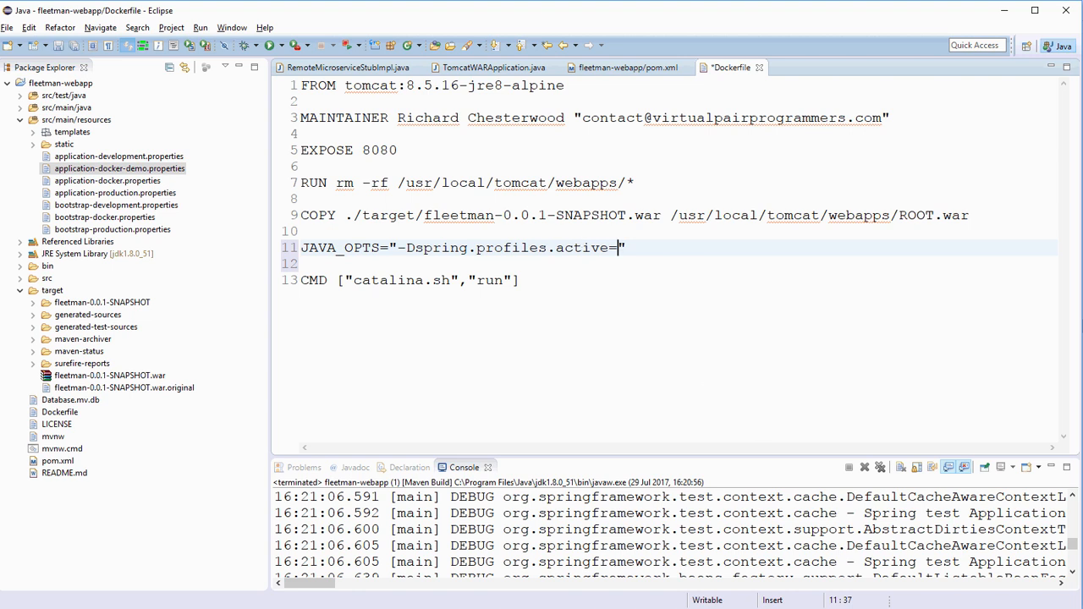
text(docker-demo)
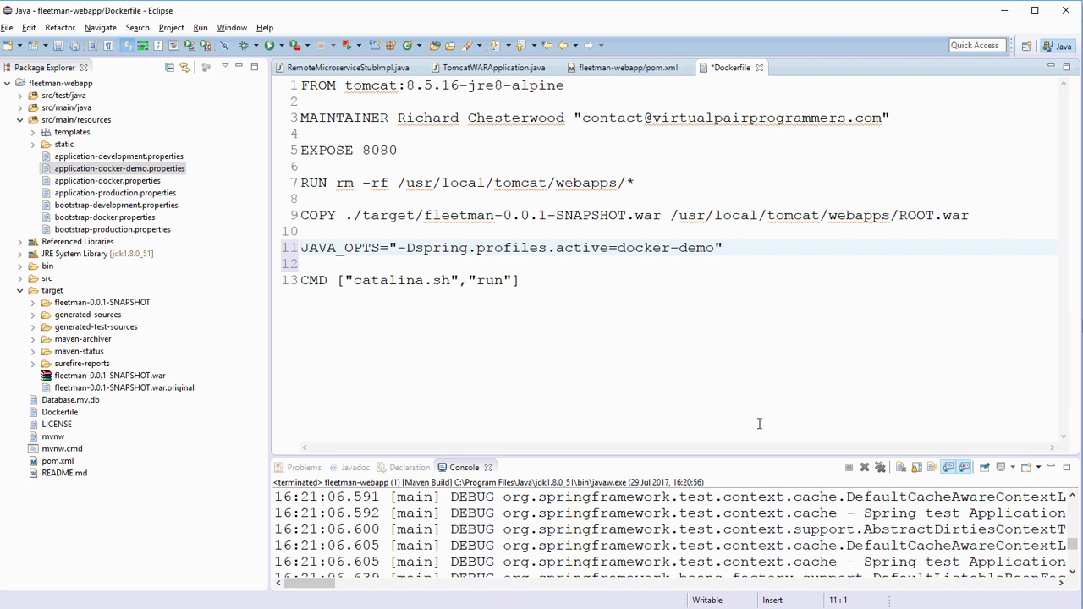
Prefix the line with the ENV keyword and save the Dockerfile
click(301, 247)
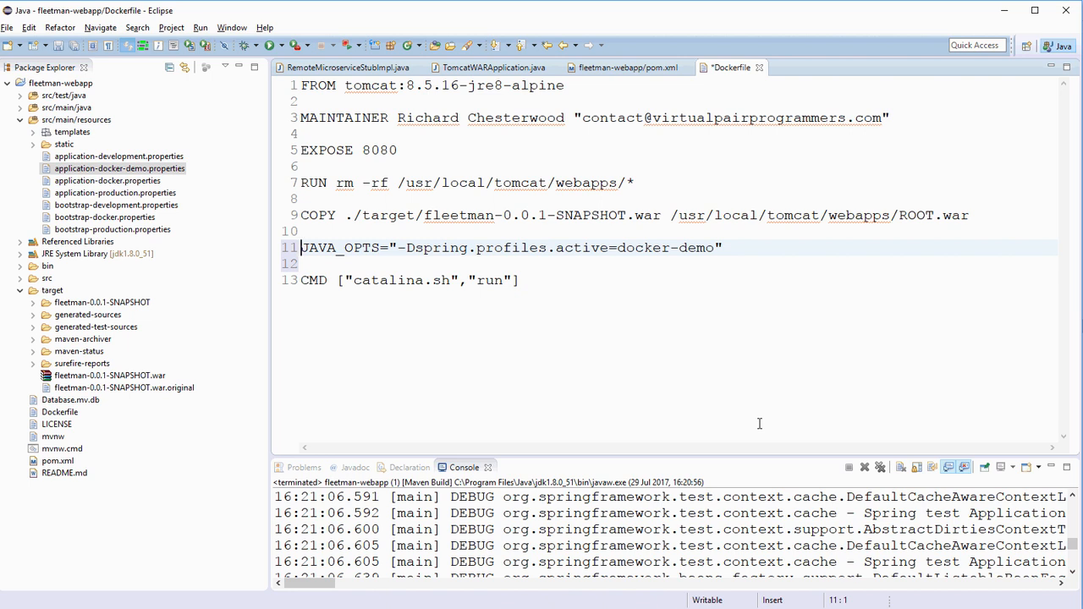
text(ENV)
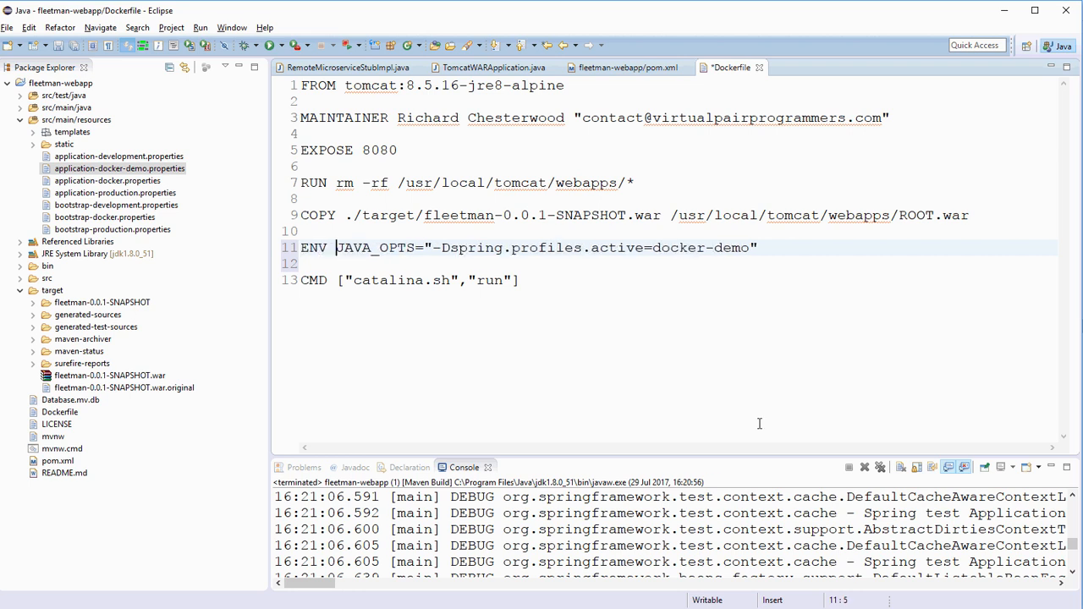
key(ctrl+s)
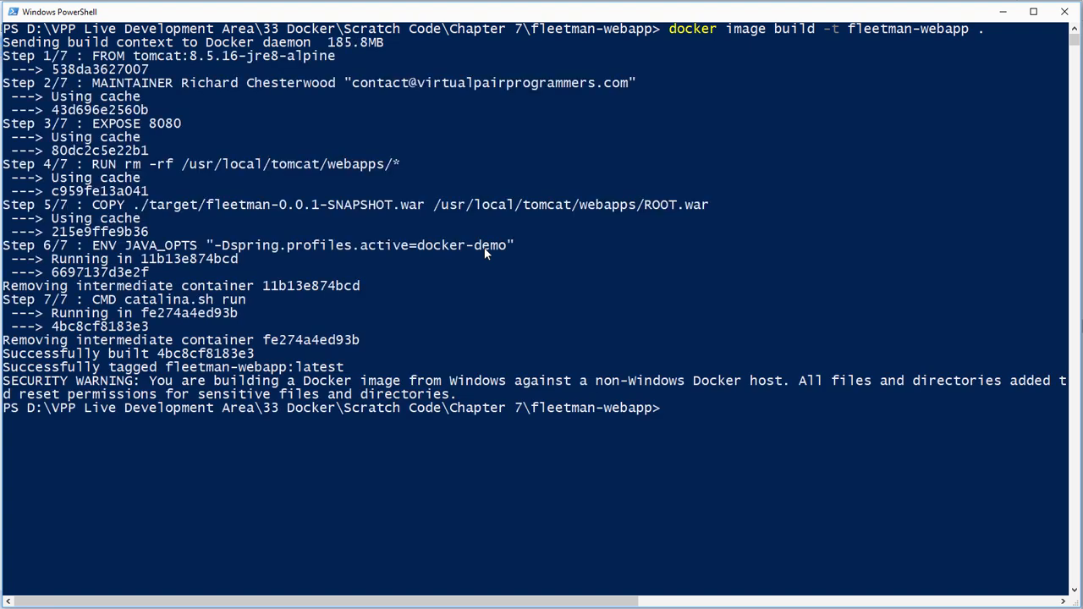
Run a container from the rebuilt fleetman-webapp image on port 80:8080 and follow its startup log
text(docker container run -p 80:8080 -it fleetman-webapp)
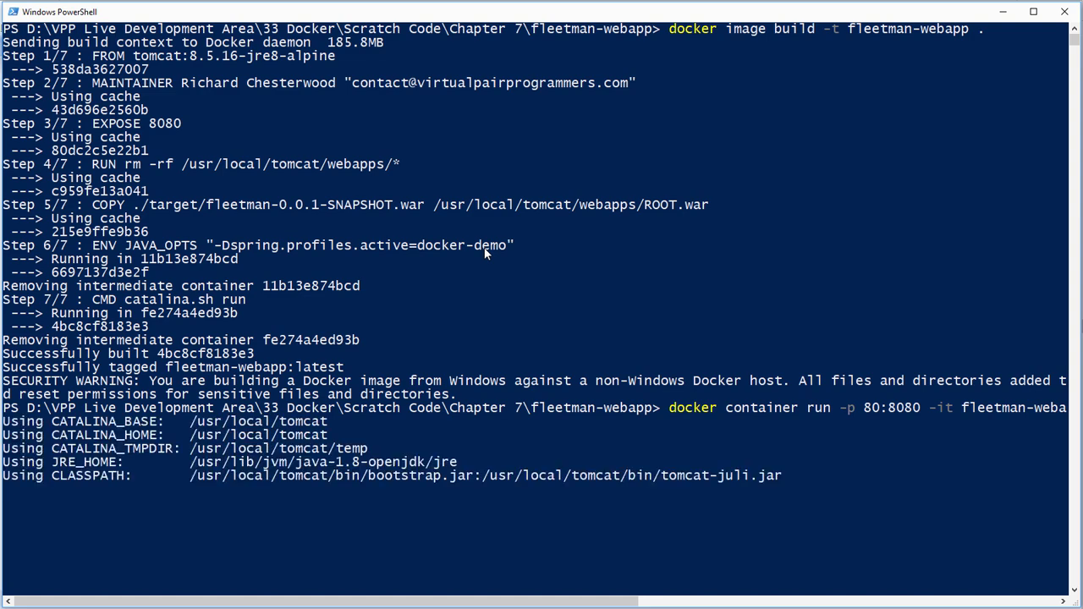
scroll(down, 3)
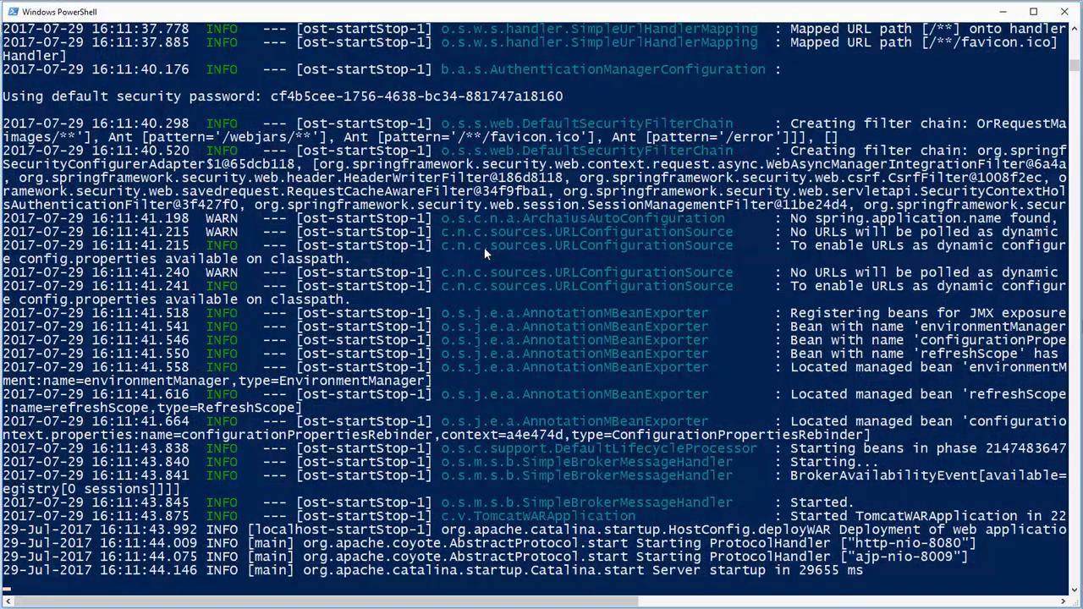
mouse_move(829, 579)
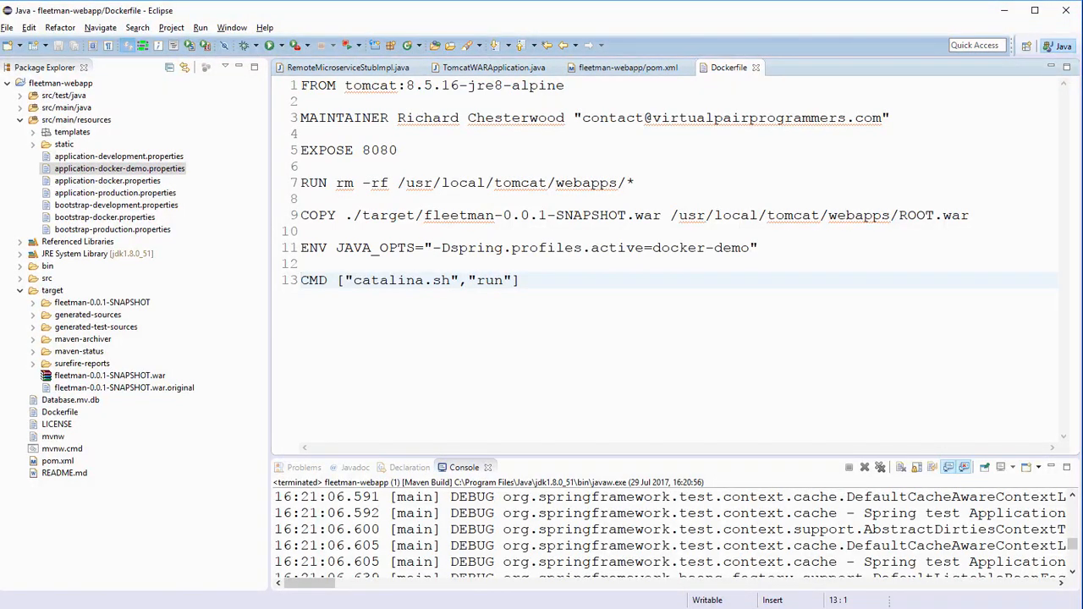
click(301, 281)
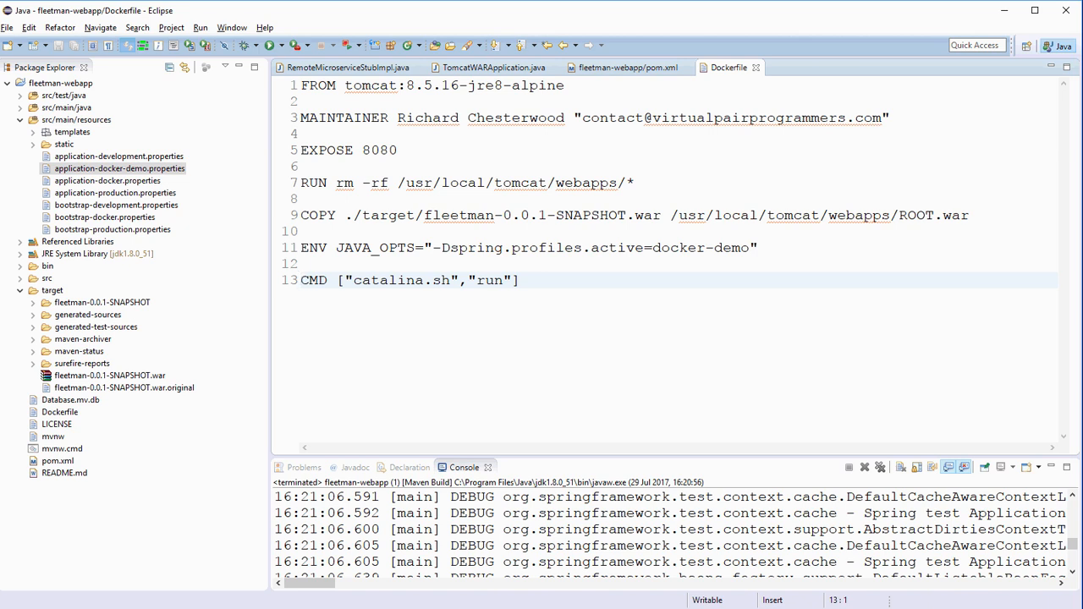
click(301, 281)
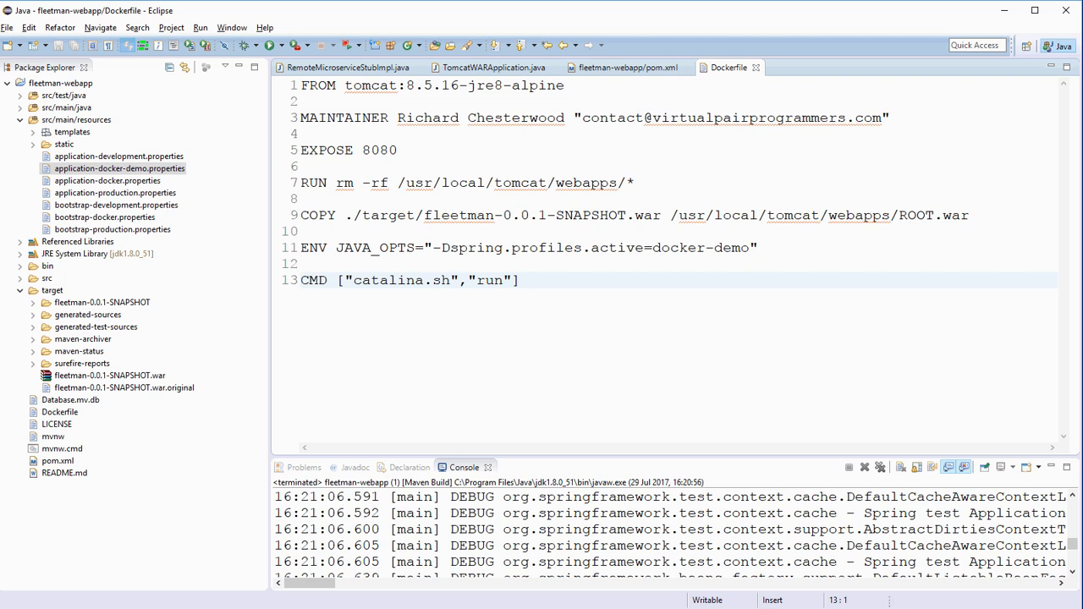
click(301, 280)
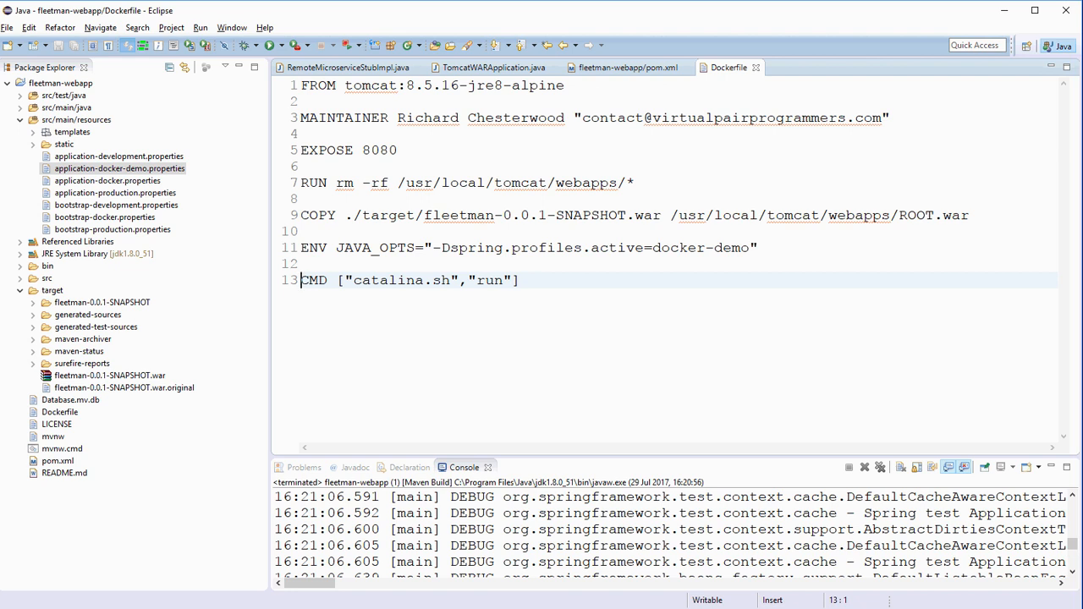